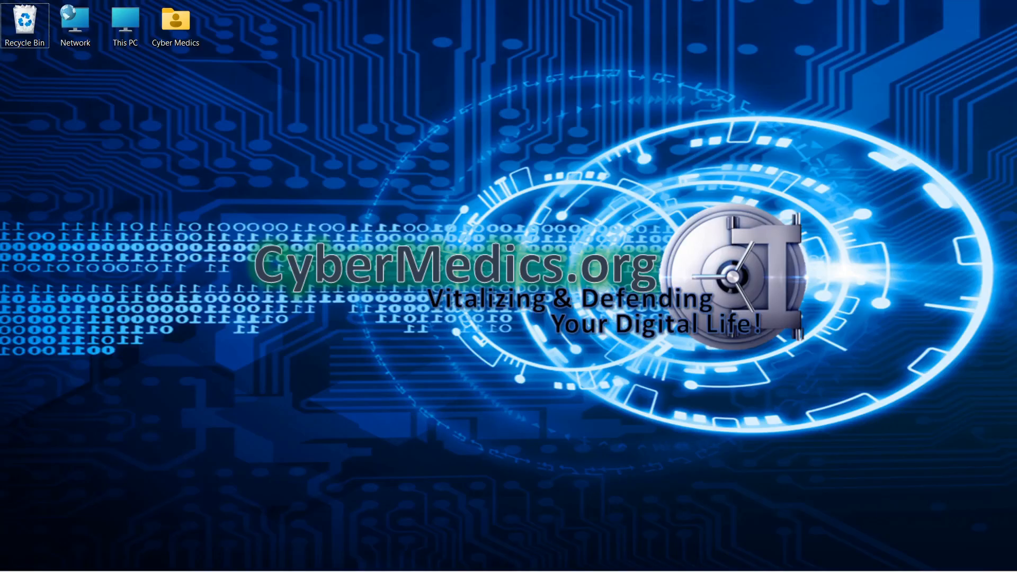
mouse_move(253, 494)
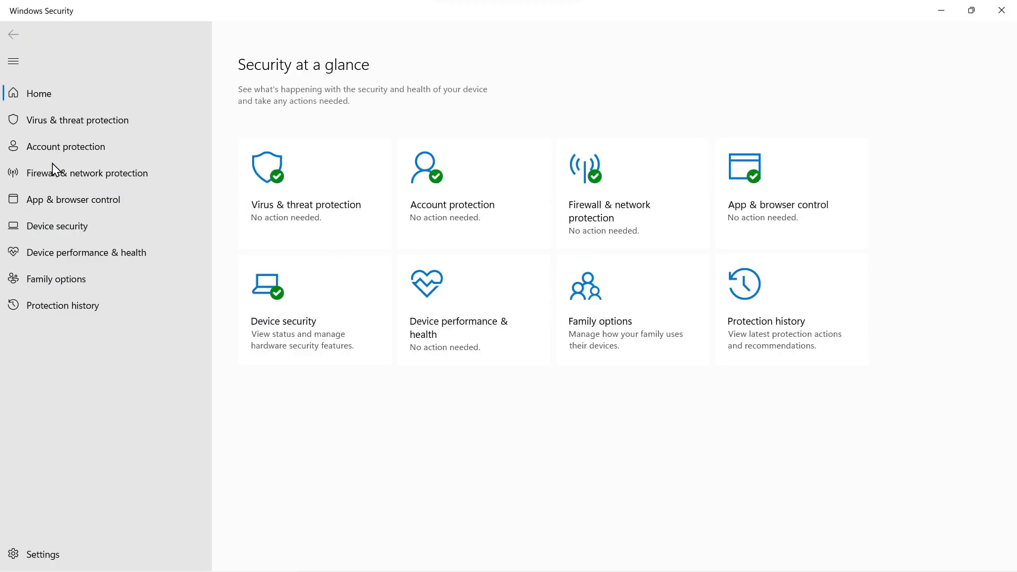
mouse_move(437, 214)
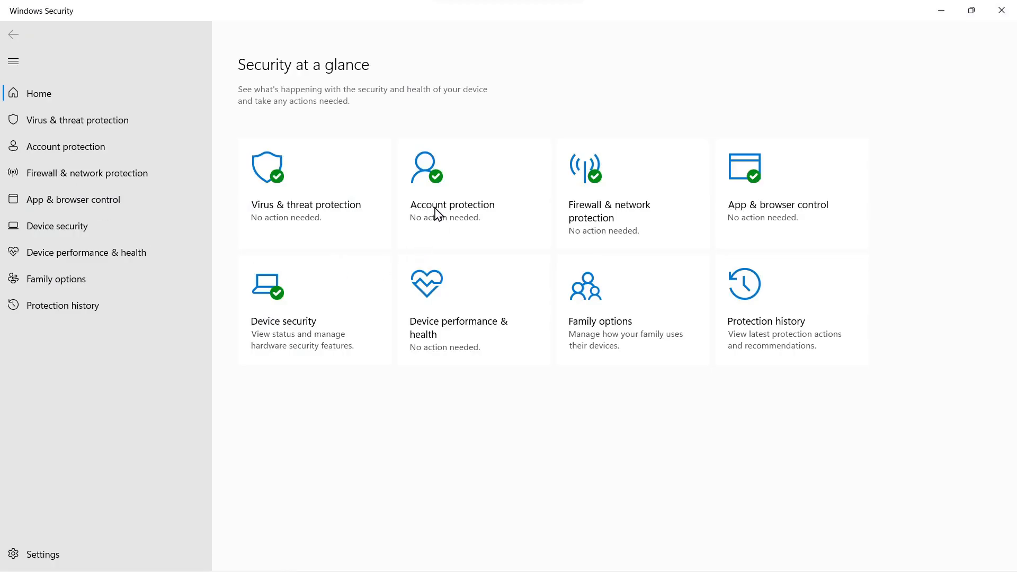
Step: Show the Account protection page with the device's Microsoft account sign-in details
left_click(452, 193)
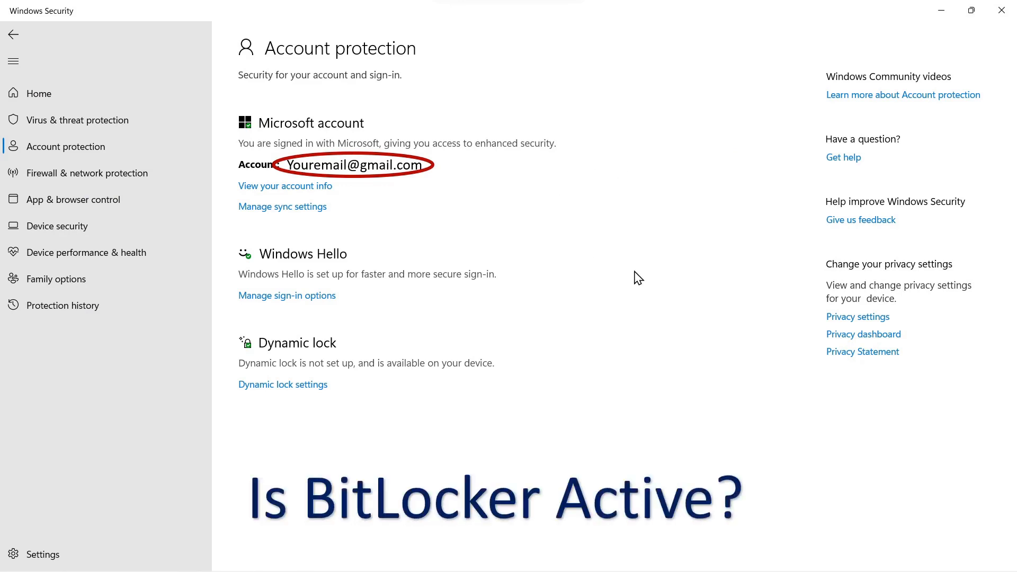
mouse_move(624, 267)
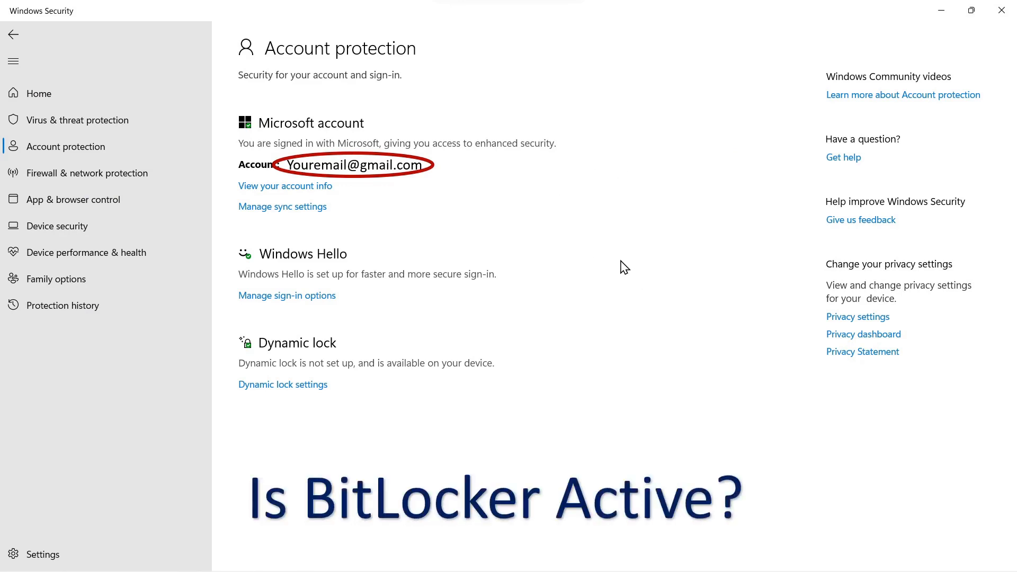
mouse_move(580, 152)
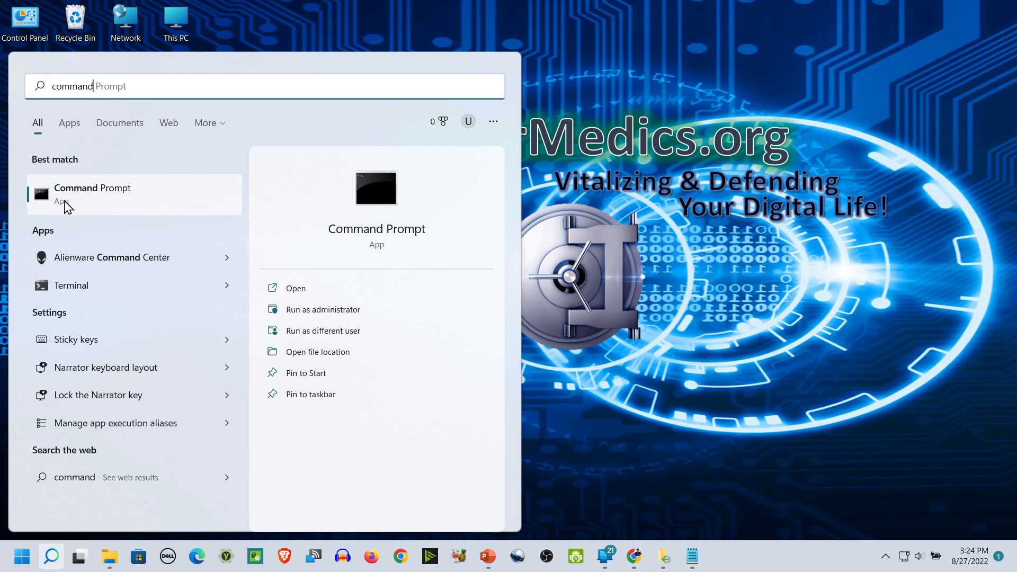
mouse_move(325, 339)
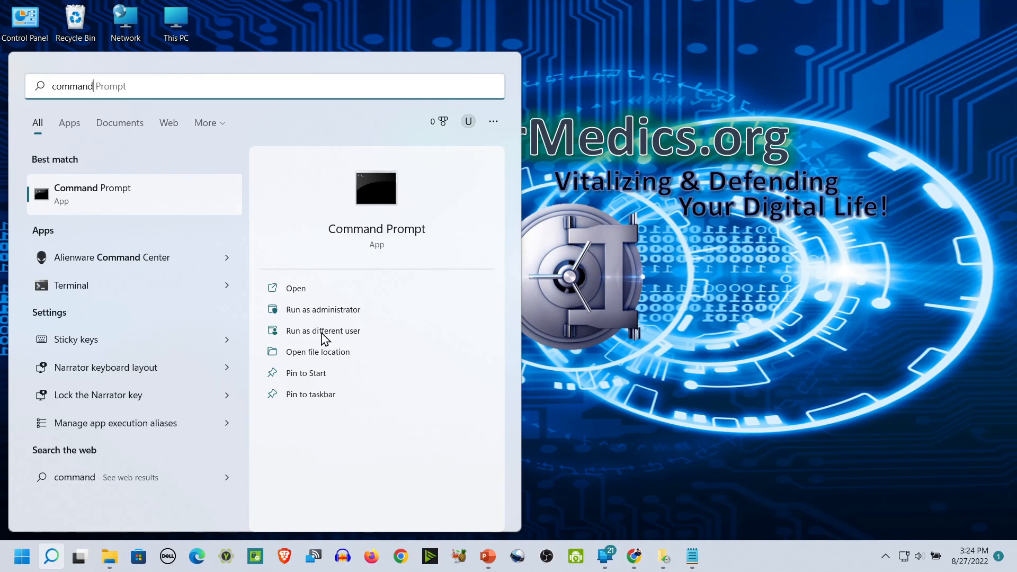
Step: Run manage-bde -status in an administrator Command Prompt to show C: fully encrypted
left_click(322, 309)
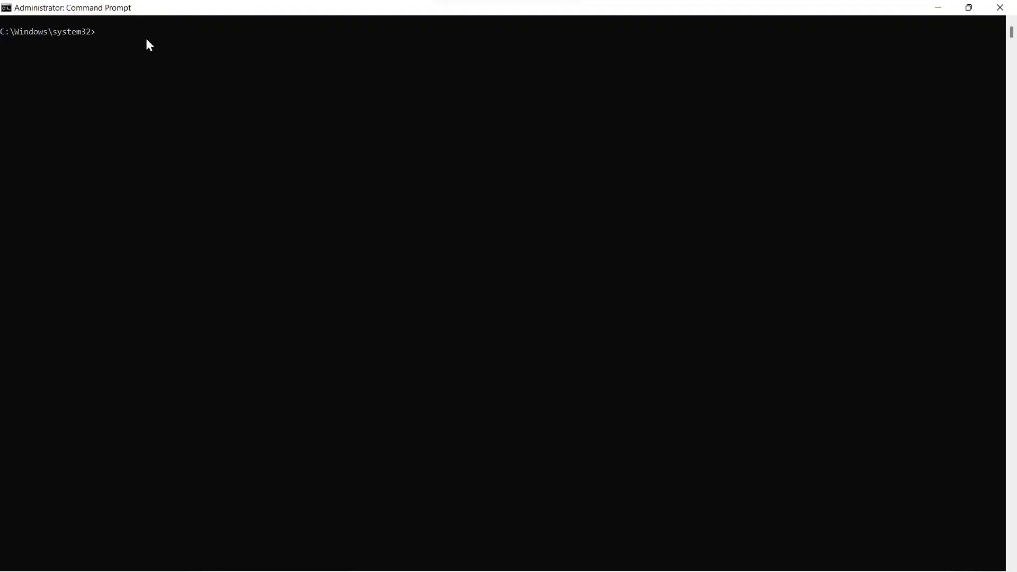
type("manage-bde -status")
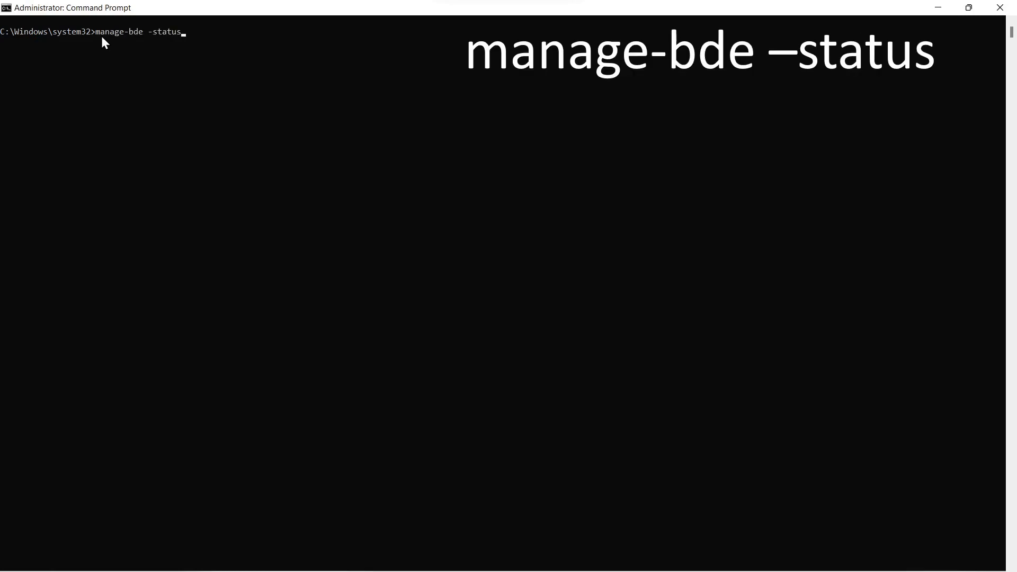
mouse_move(115, 41)
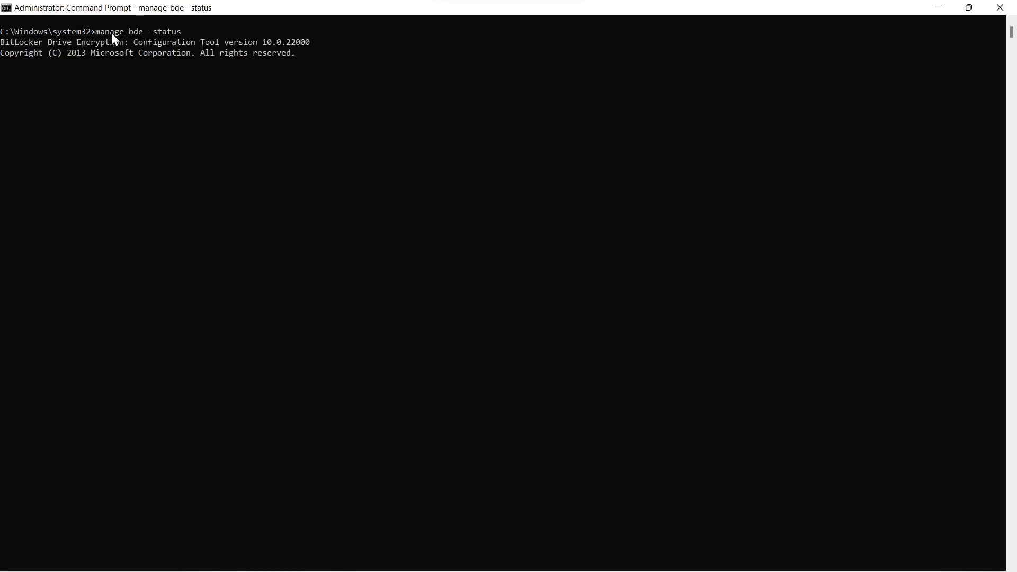
key("enter")
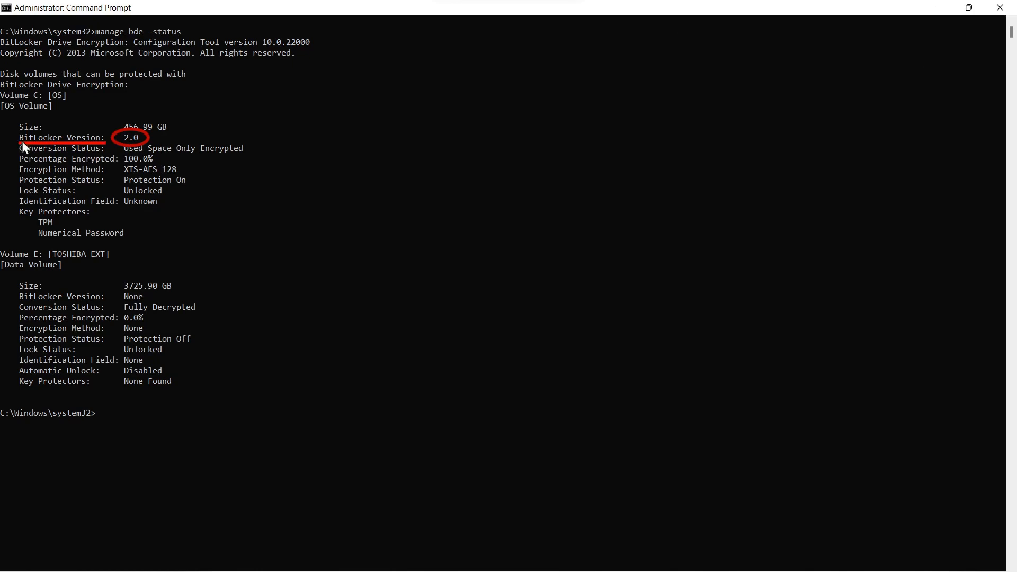
mouse_move(155, 171)
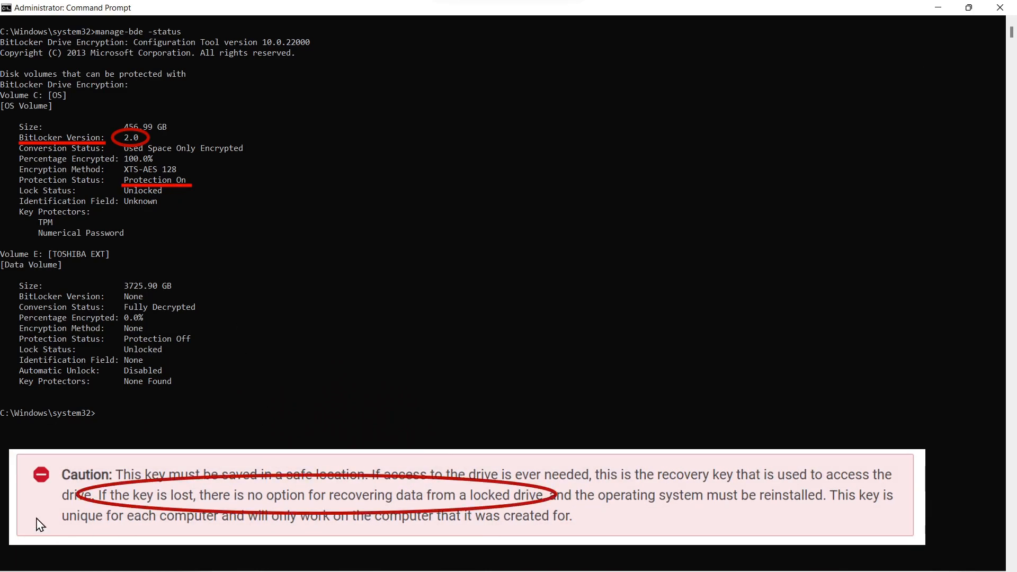
mouse_move(105, 532)
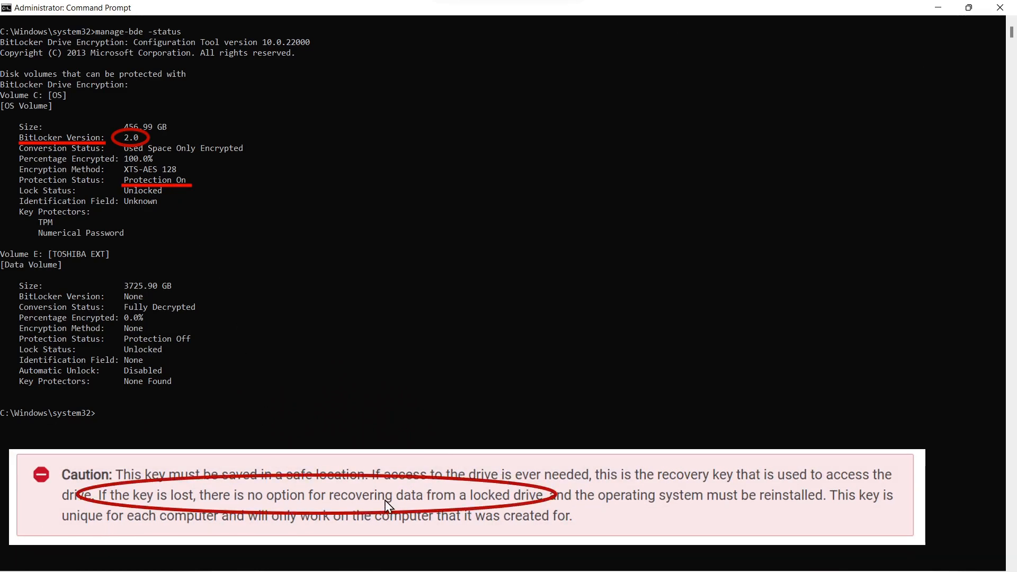
mouse_move(449, 502)
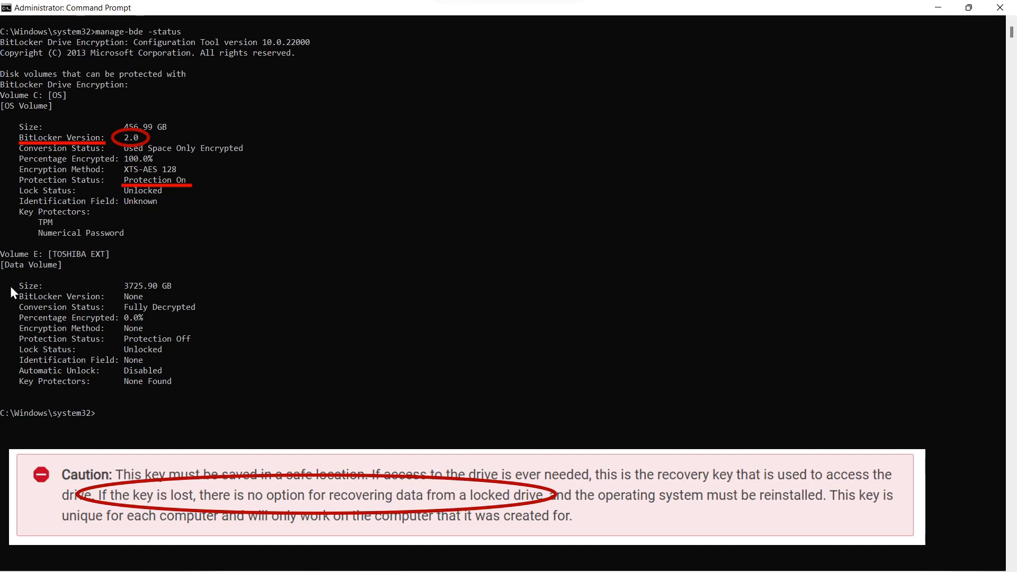
mouse_move(26, 345)
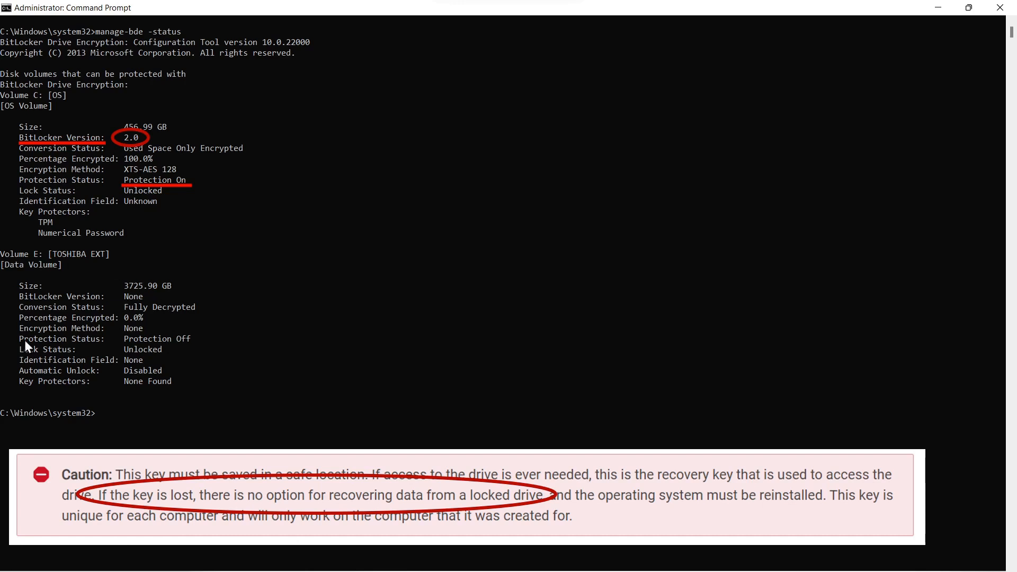
mouse_move(137, 399)
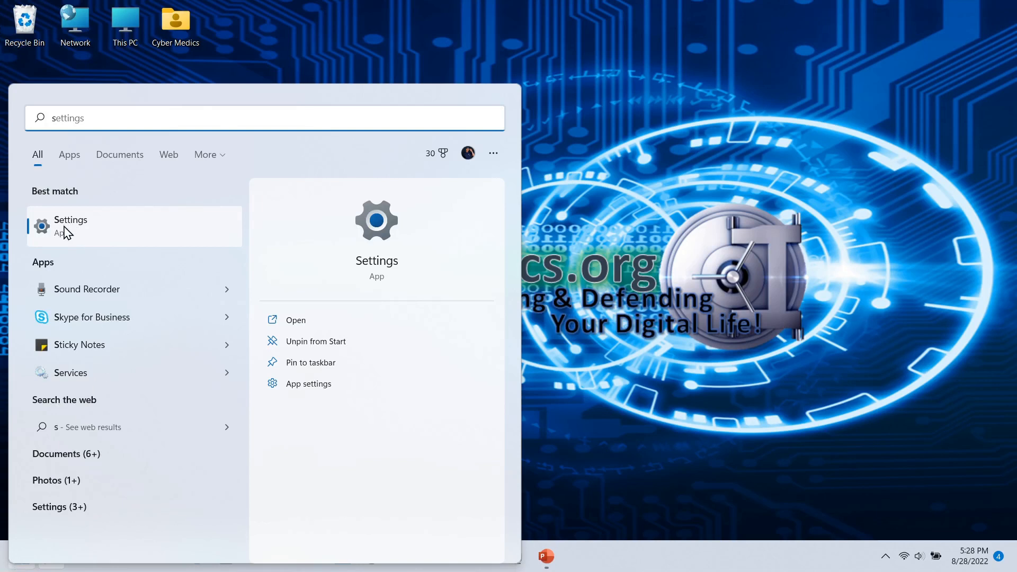
Step: Find 'enc' in Settings and reach the Device encryption page showing encryption on
left_click(71, 219)
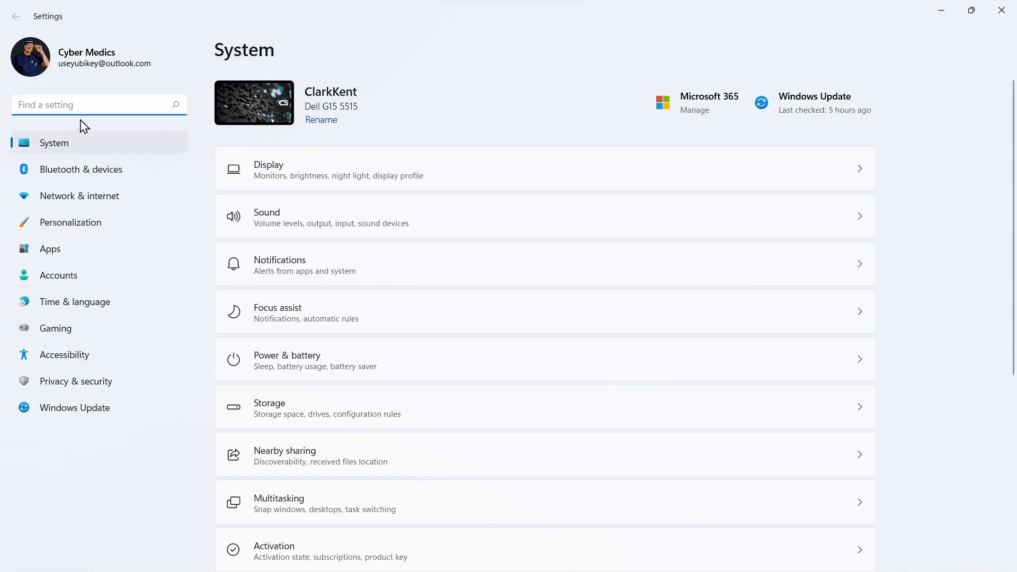
type("enc")
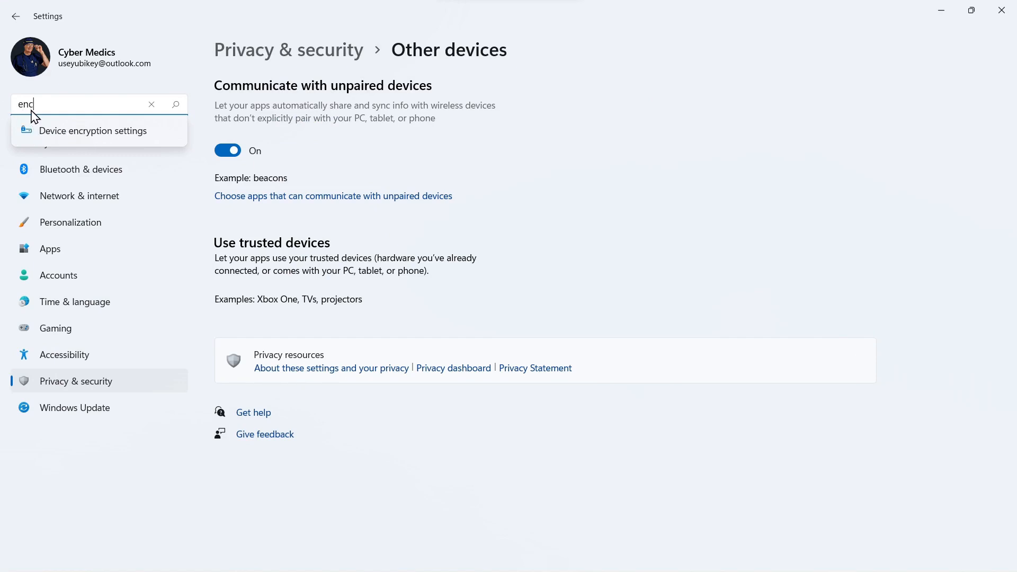
mouse_move(189, 142)
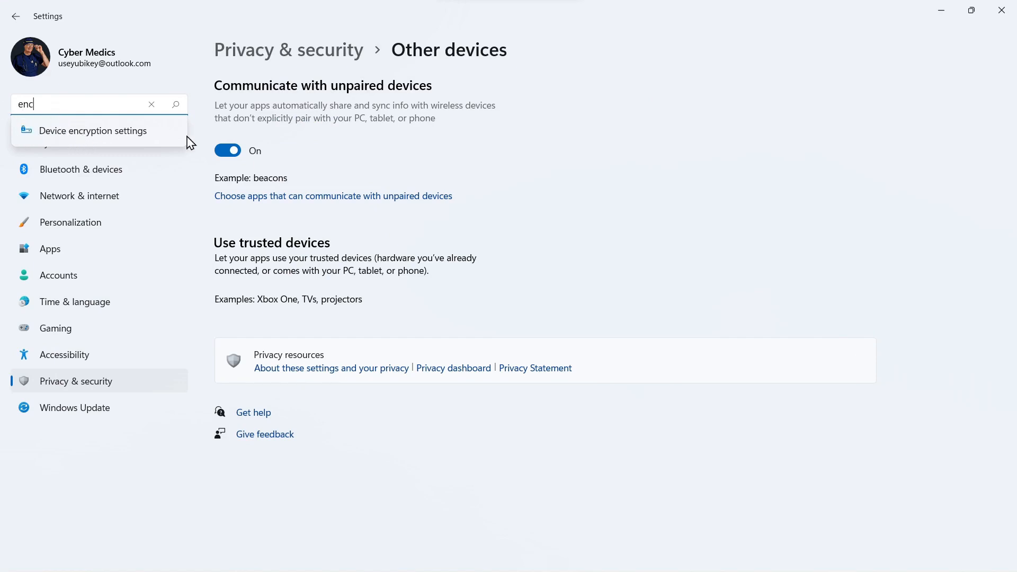
left_click(93, 130)
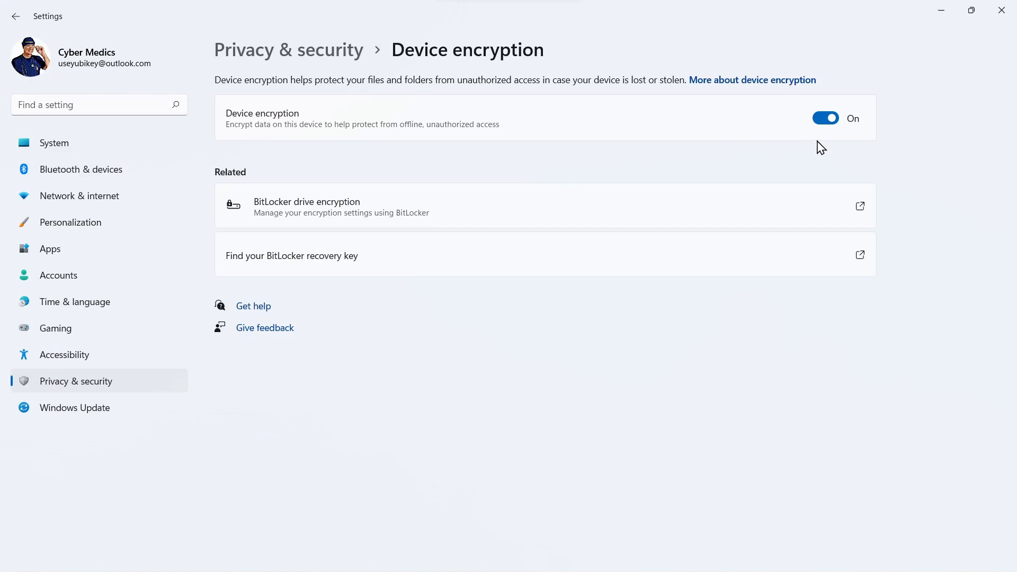
left_click(825, 117)
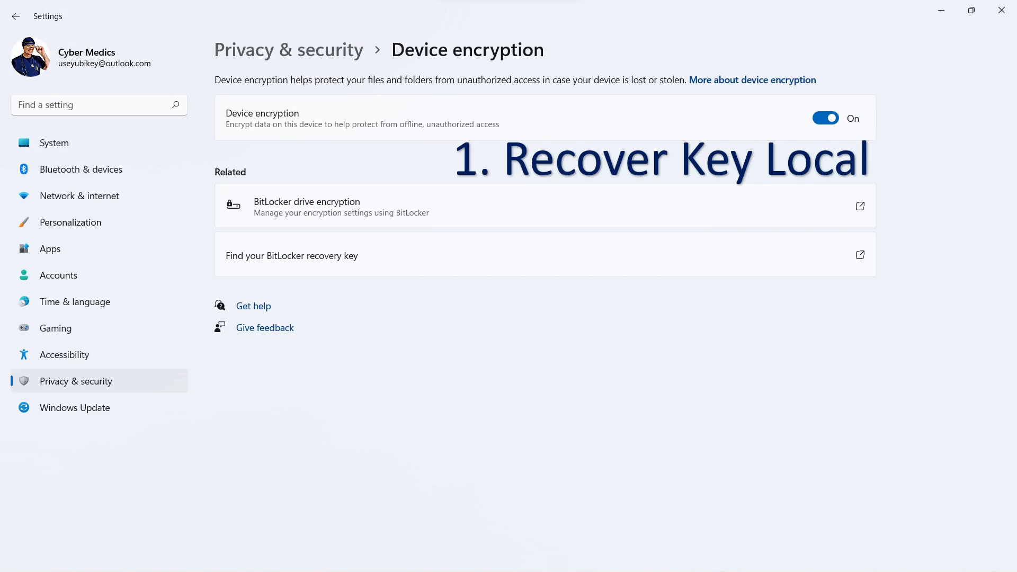
mouse_move(800, 147)
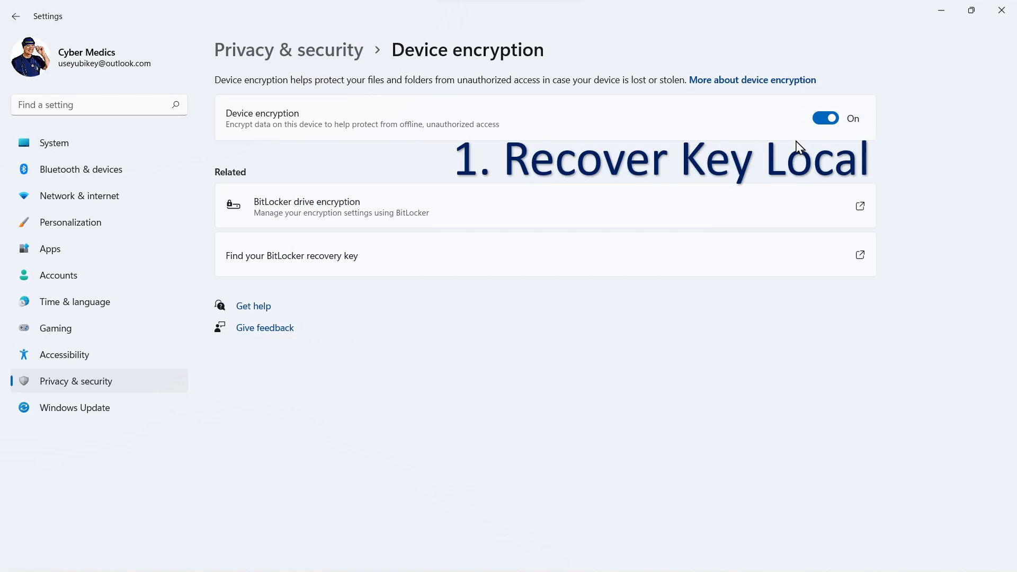
mouse_move(777, 194)
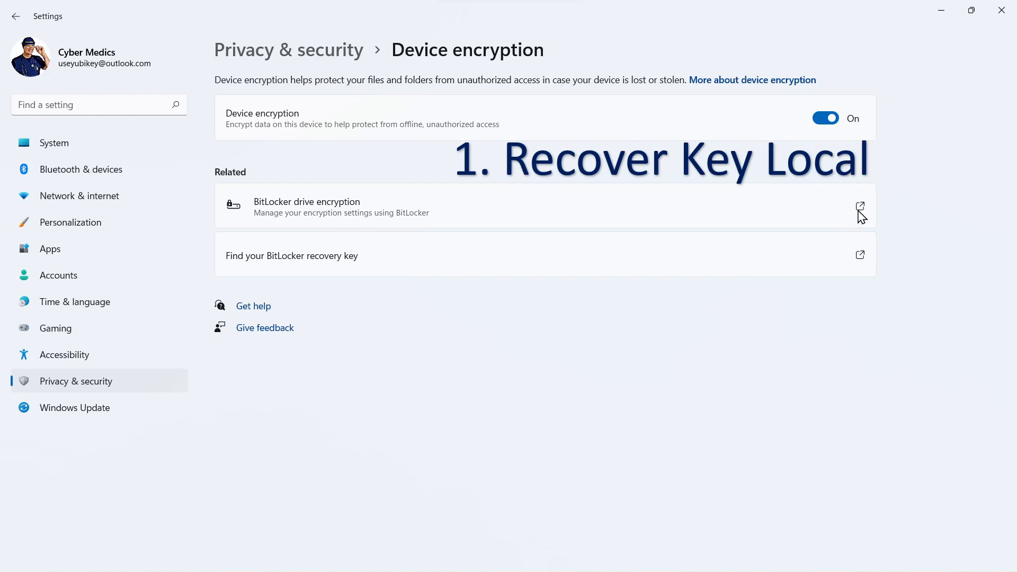
Step: Start backing up the C: drive recovery key in BitLocker management, then dismiss the backup options
left_click(859, 207)
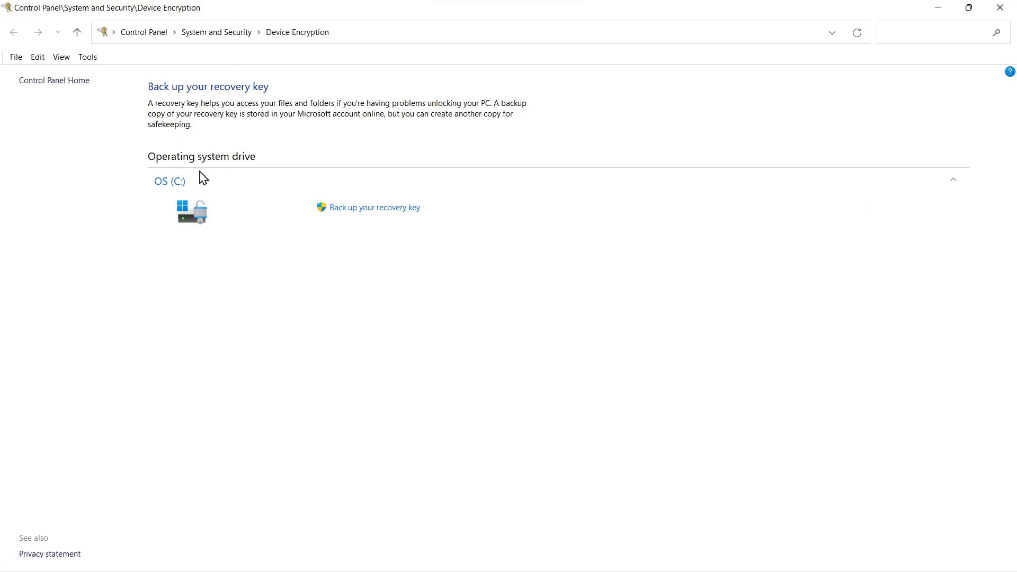
mouse_move(414, 68)
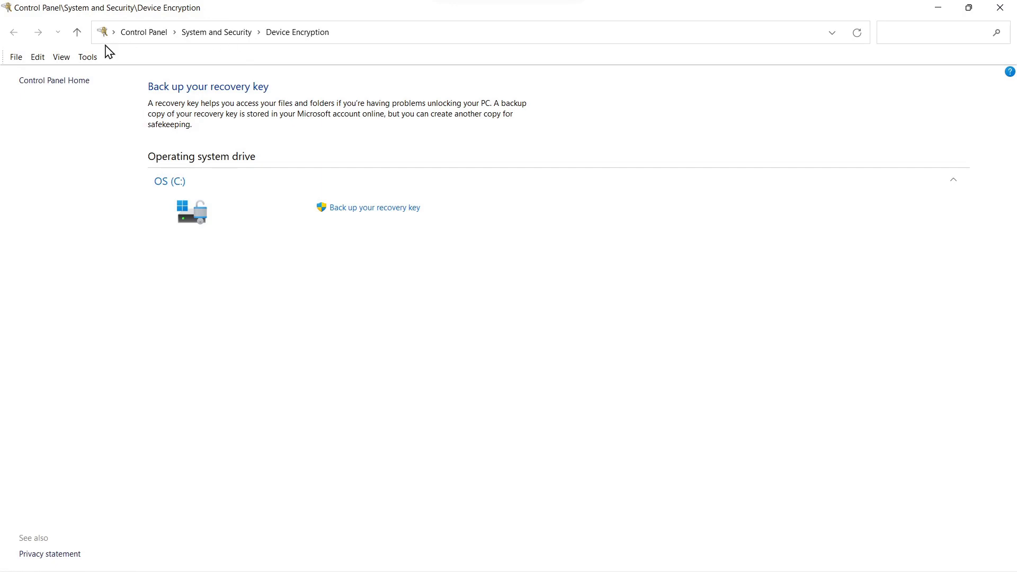
mouse_move(297, 49)
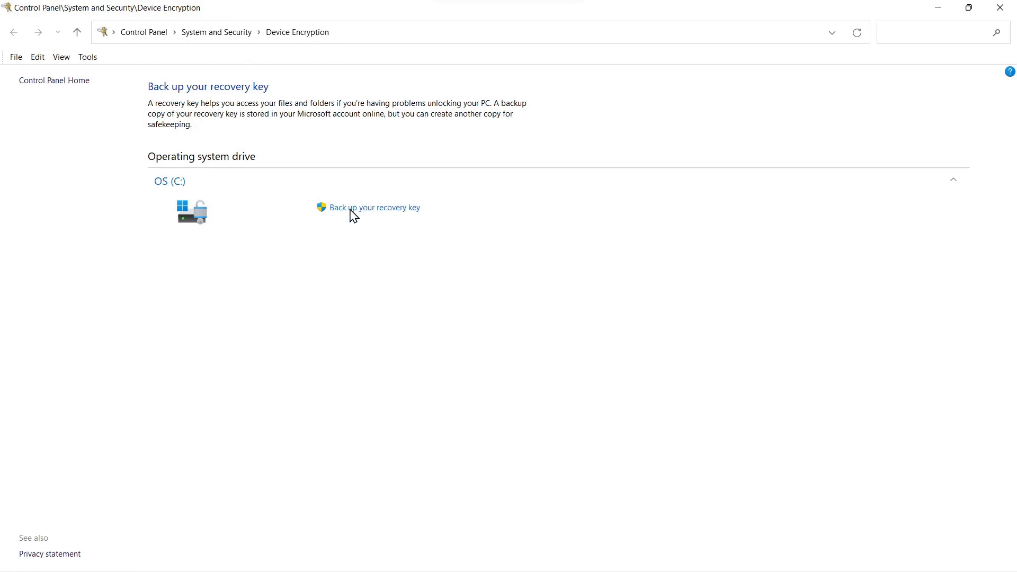
left_click(374, 206)
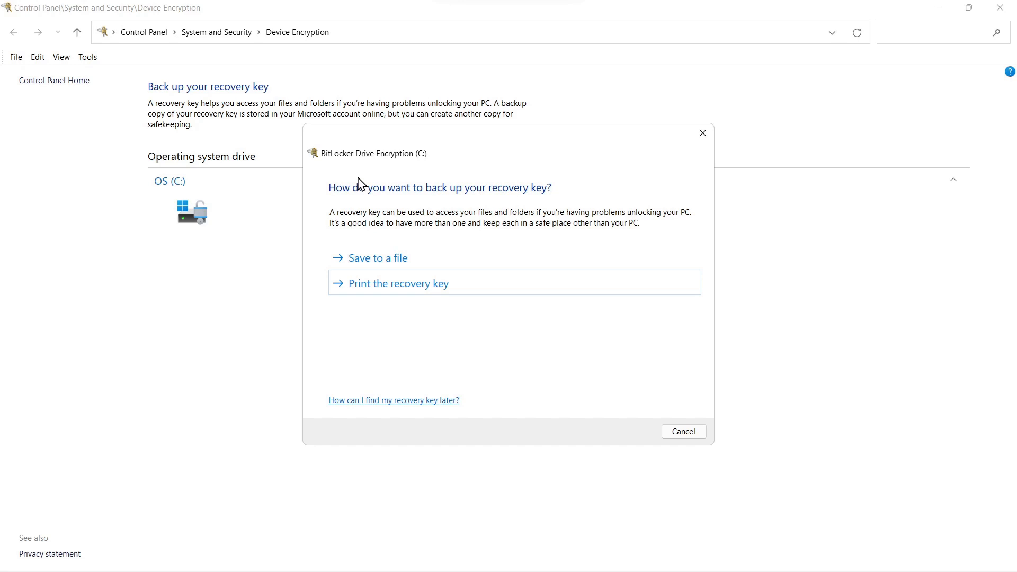
mouse_move(365, 183)
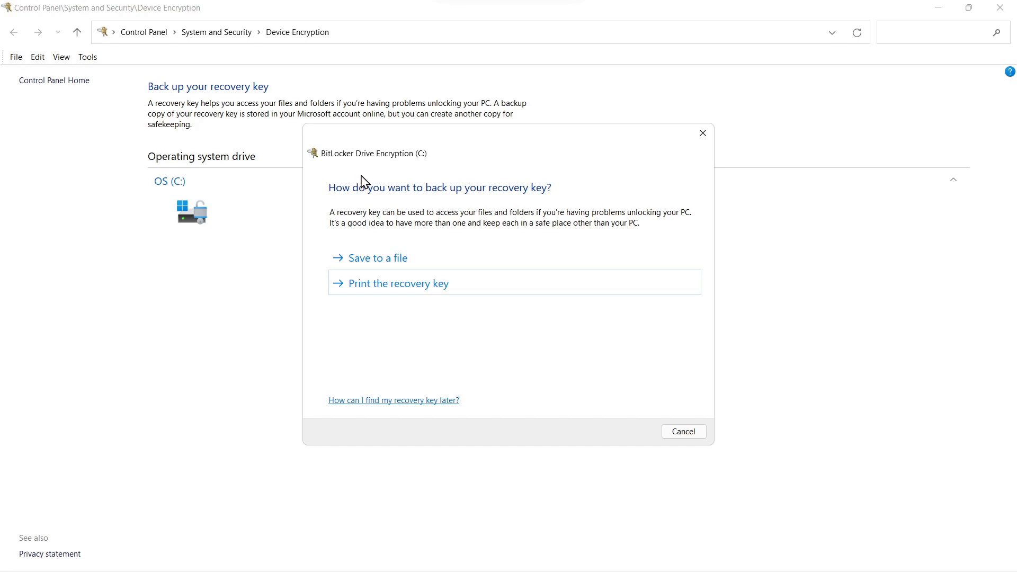
mouse_move(378, 174)
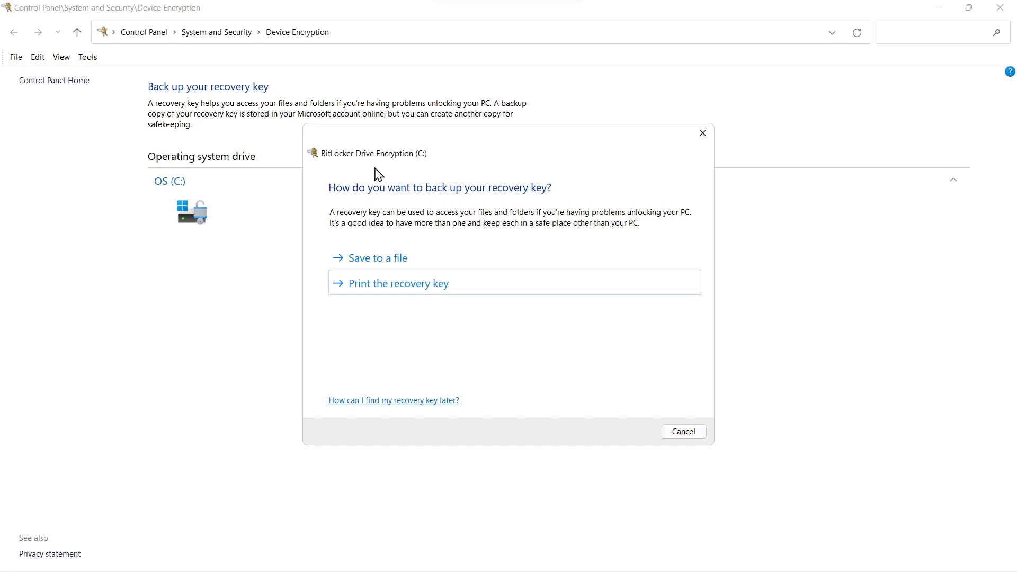
mouse_move(703, 134)
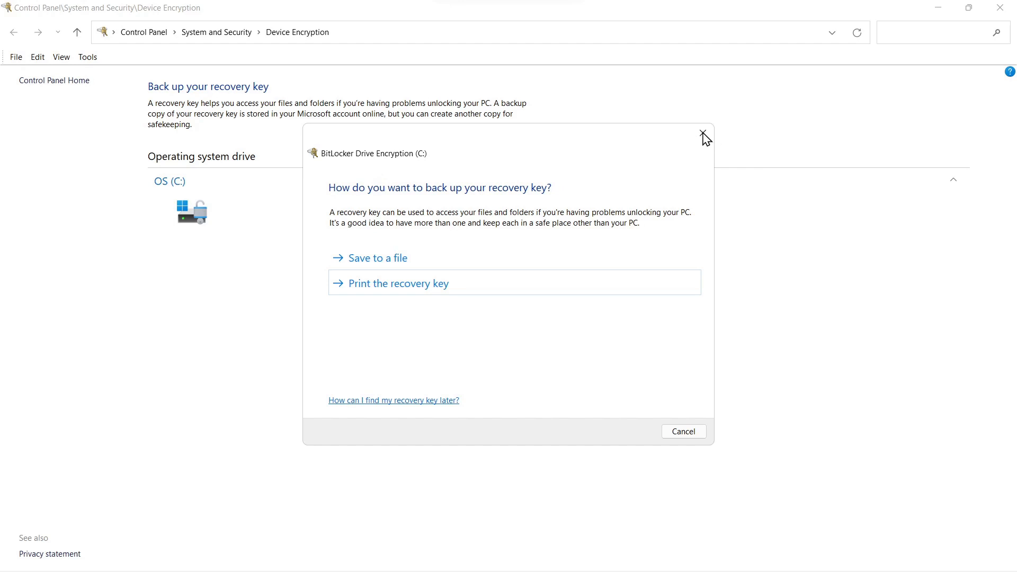
left_click(704, 135)
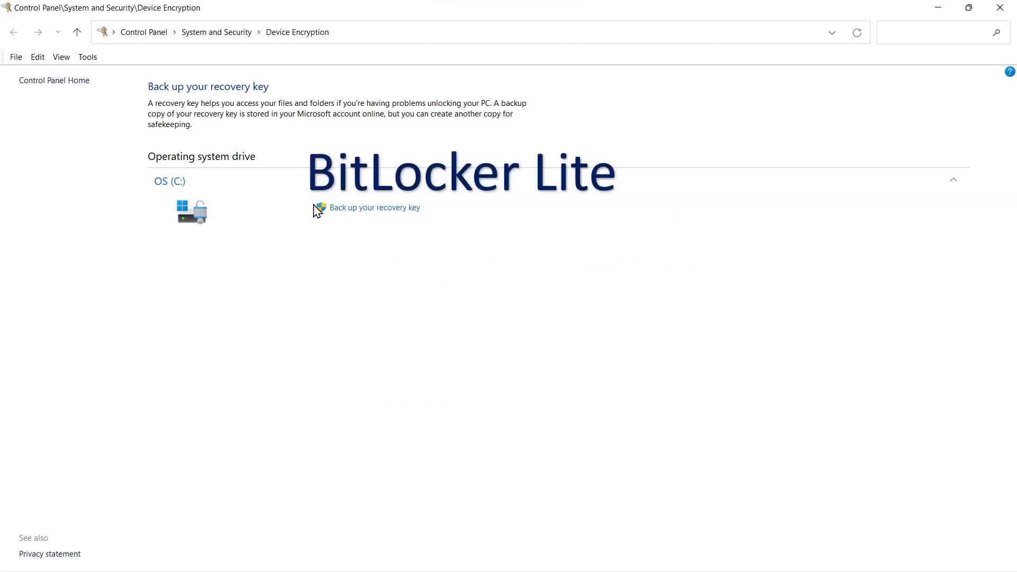
mouse_move(379, 192)
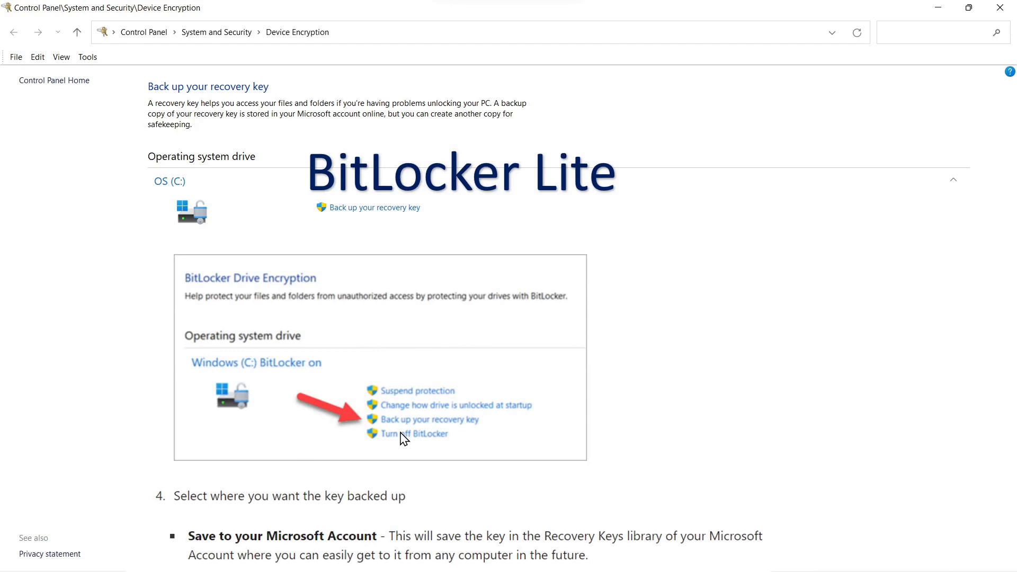
mouse_move(409, 446)
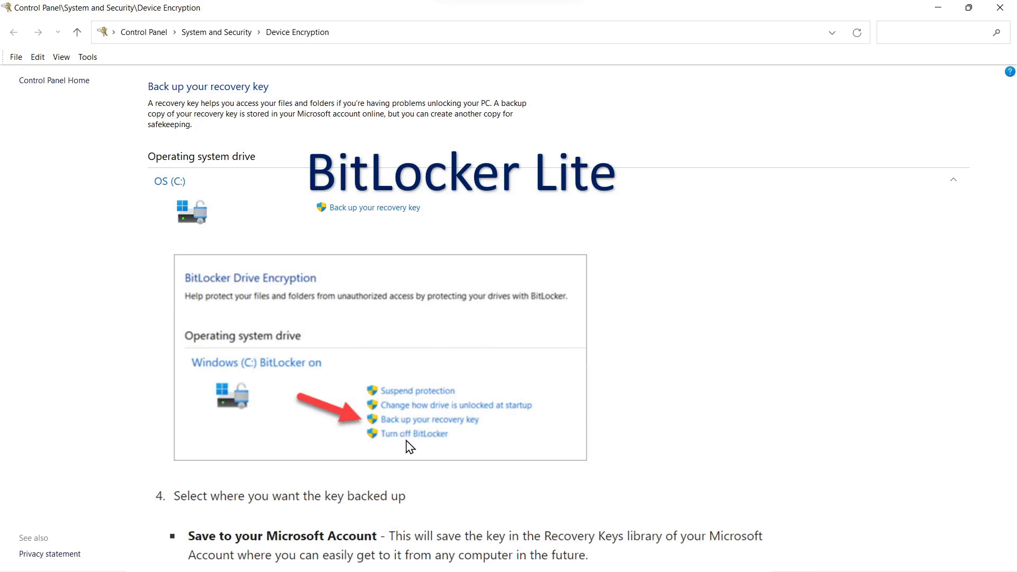
mouse_move(412, 443)
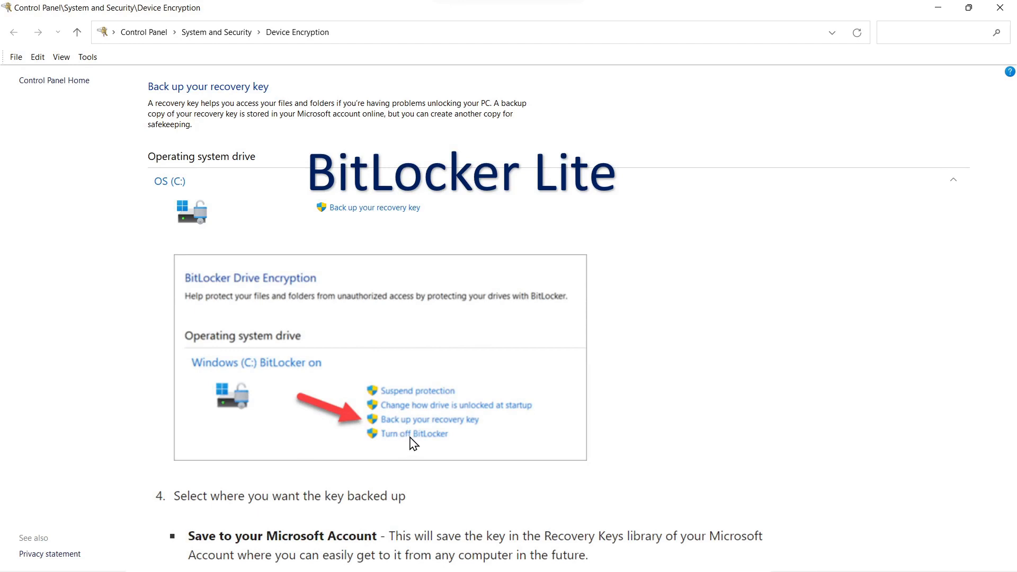
mouse_move(444, 392)
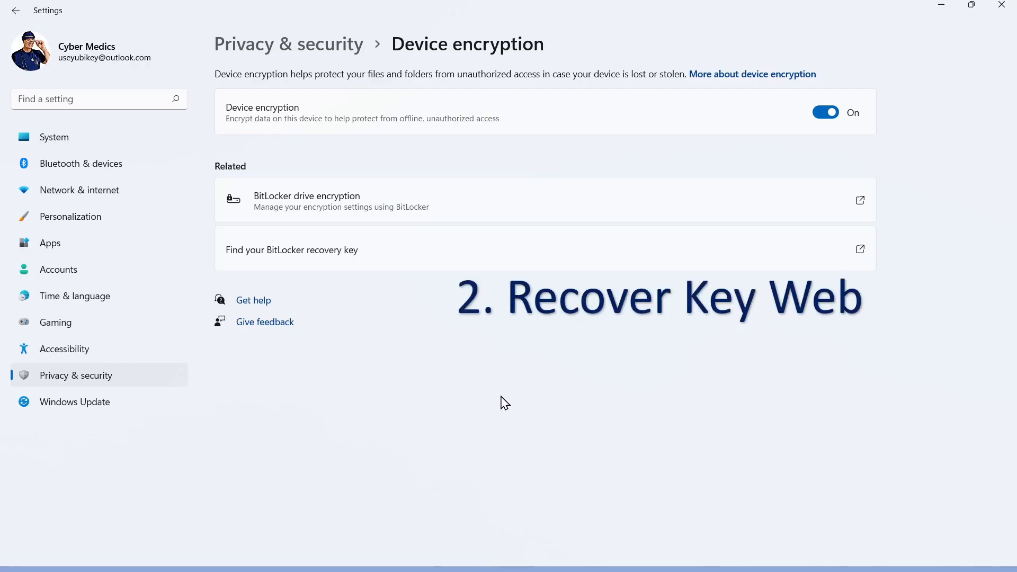
mouse_move(746, 342)
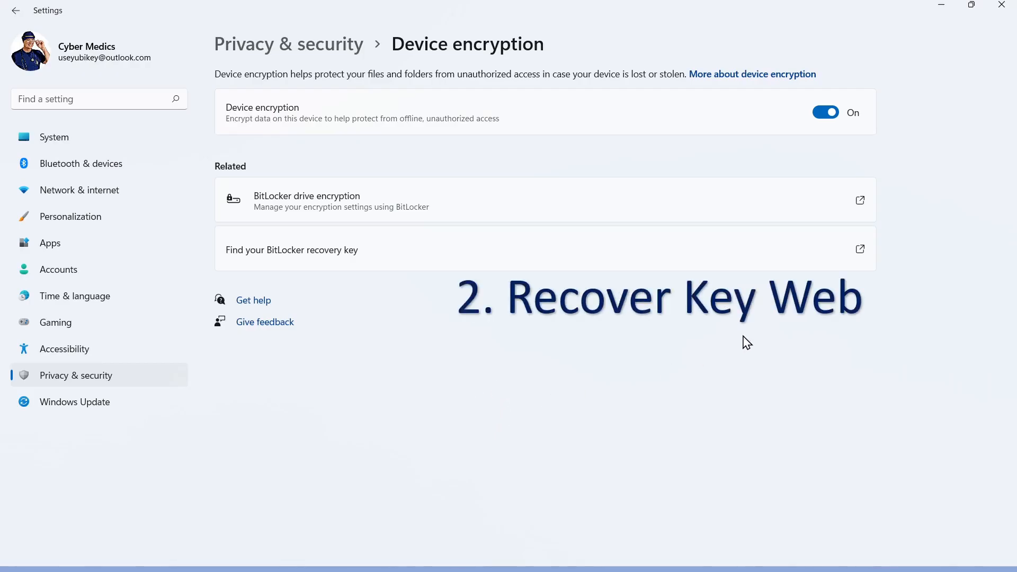
mouse_move(178, 254)
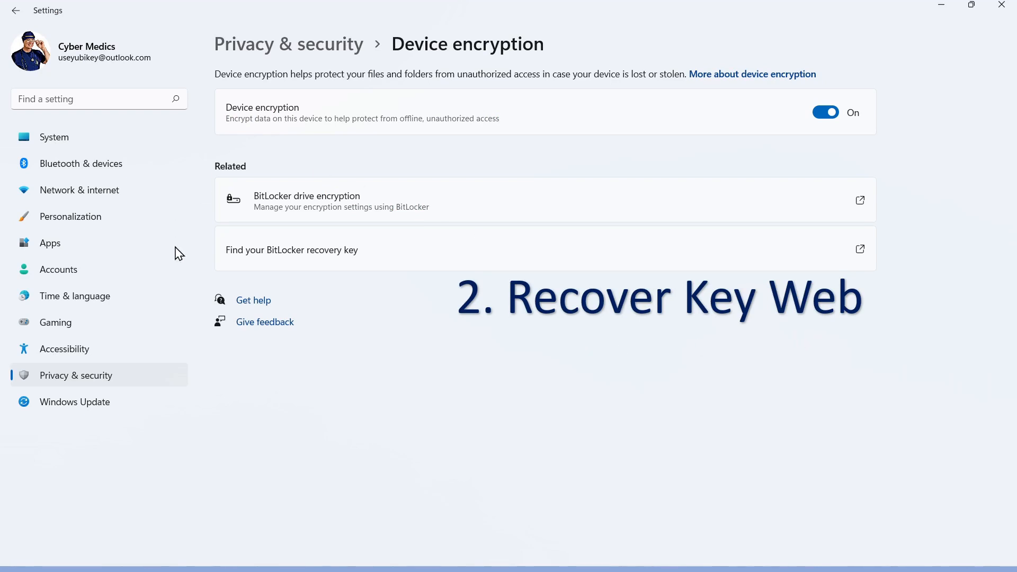
mouse_move(356, 260)
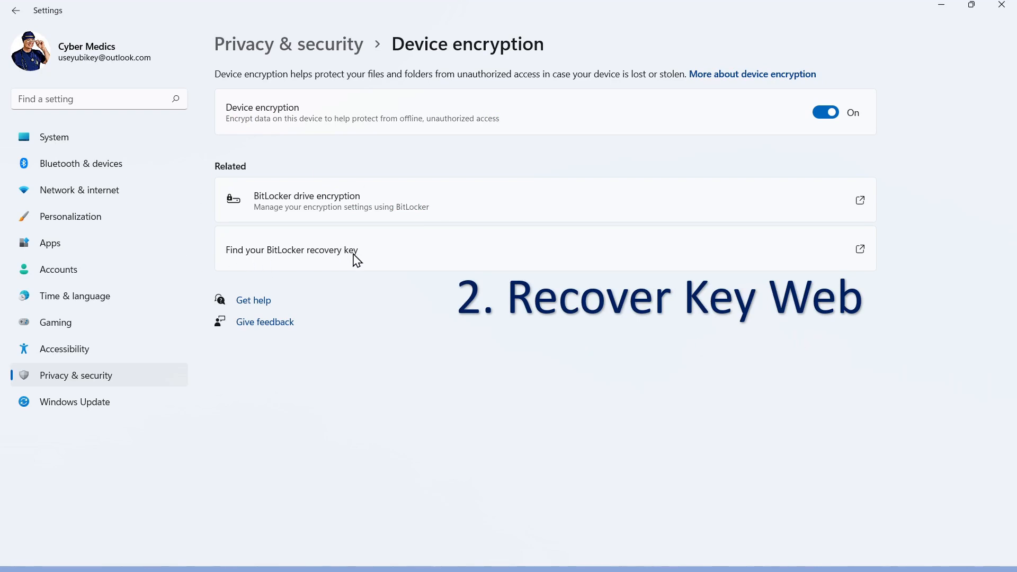
mouse_move(861, 257)
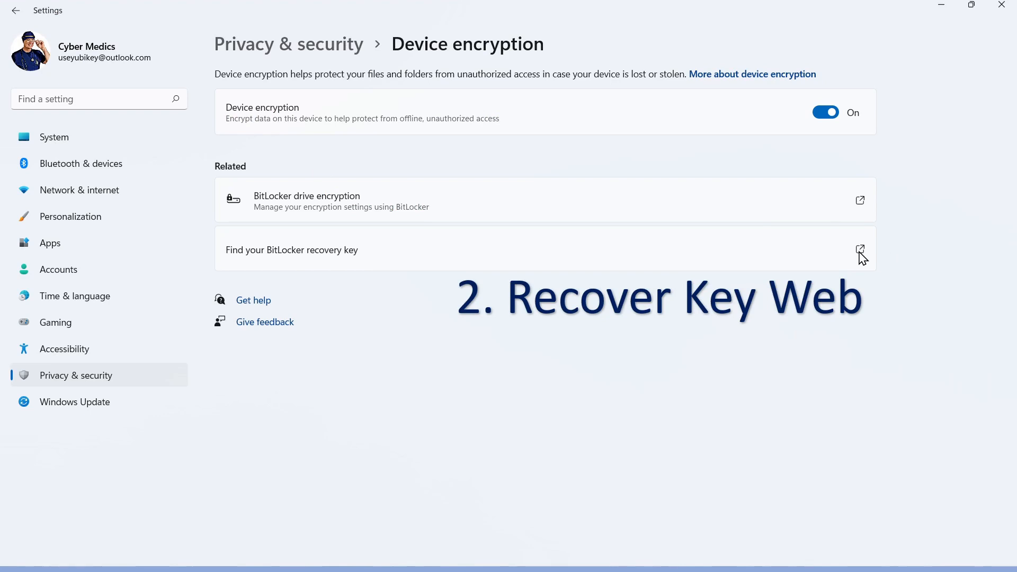
Step: Launch the 'Find your BitLocker recovery key' support article from the Device encryption page
left_click(860, 250)
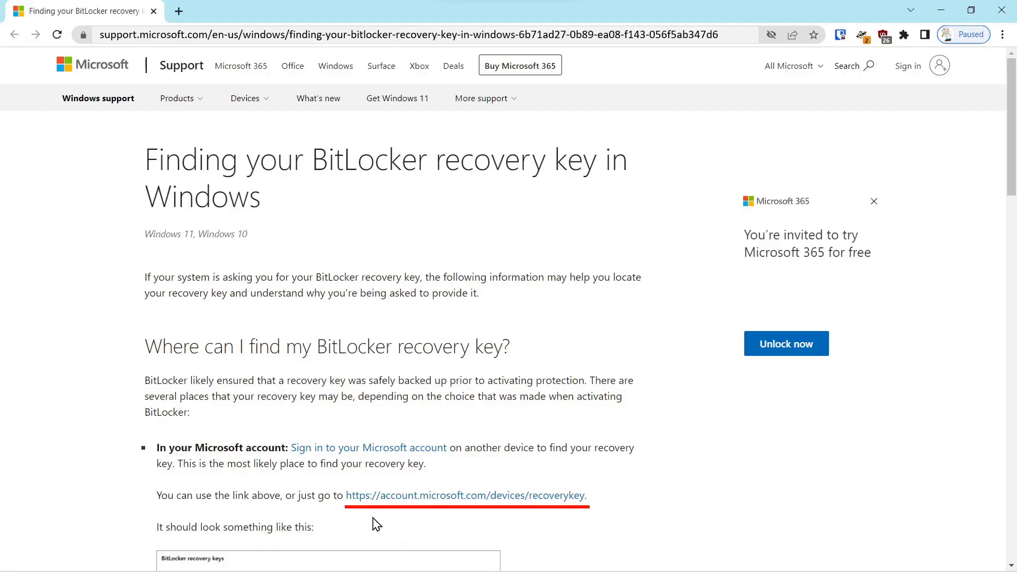
mouse_move(537, 508)
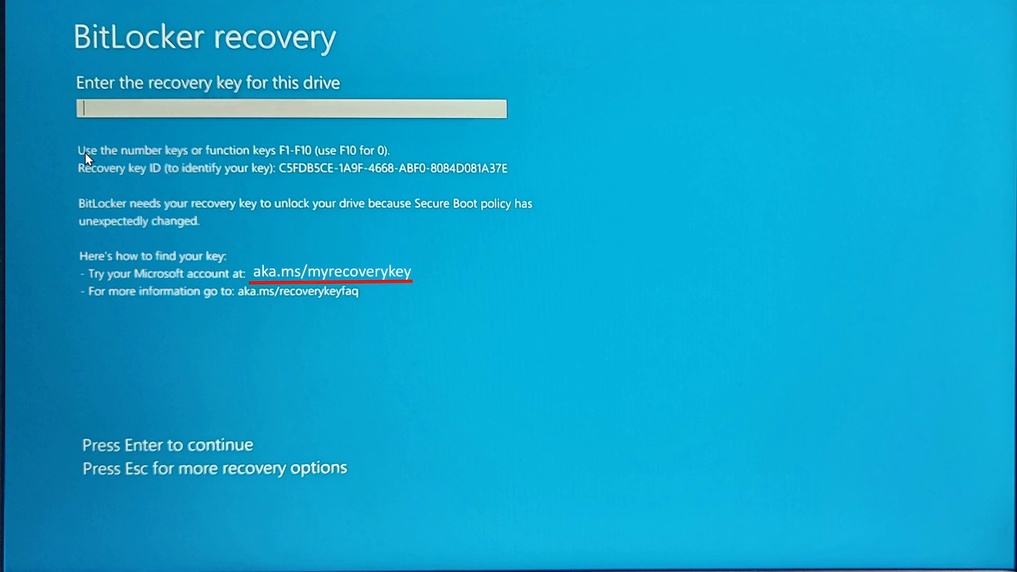
mouse_move(248, 289)
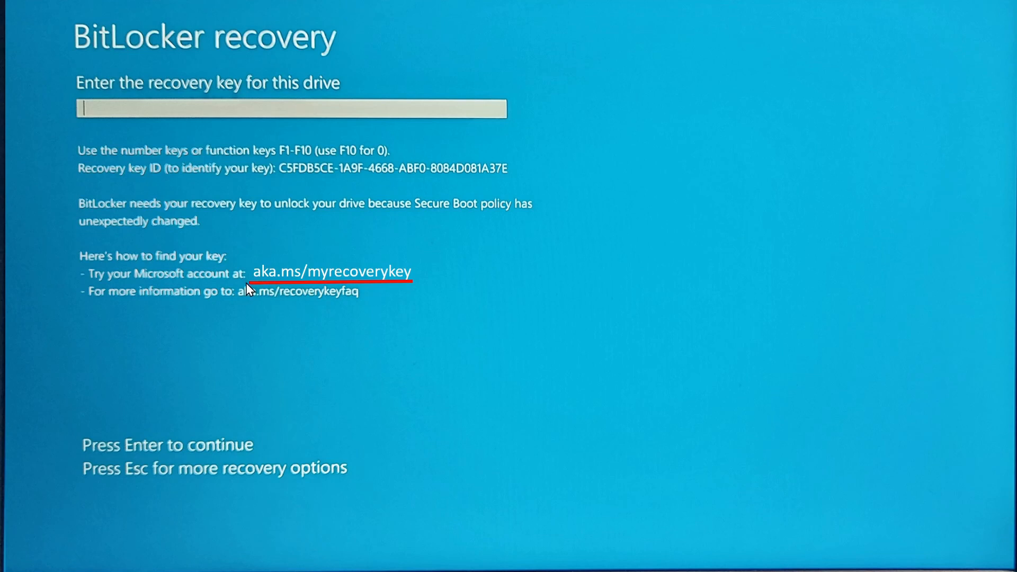
mouse_move(379, 285)
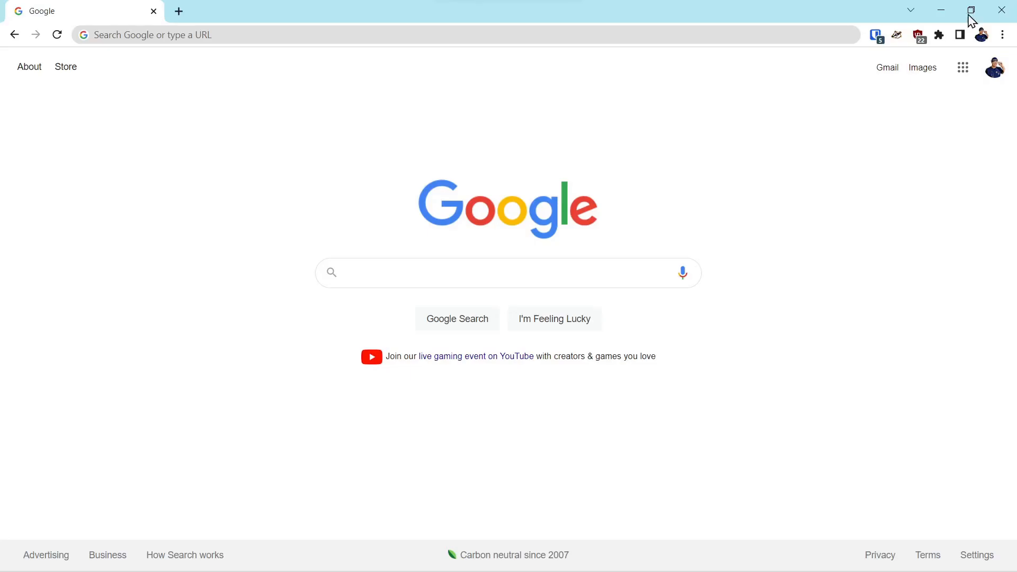
Step: Navigate Chrome to aka.ms/myrecoverykey, reaching the login.live.com not-secure warning
type("aka.ms/myrecoverykey")
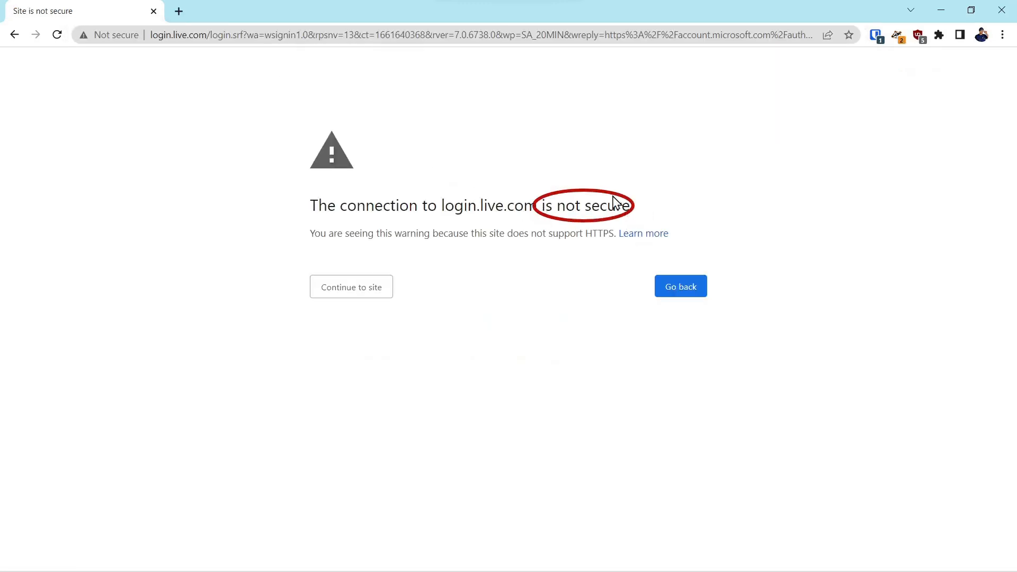
mouse_move(570, 212)
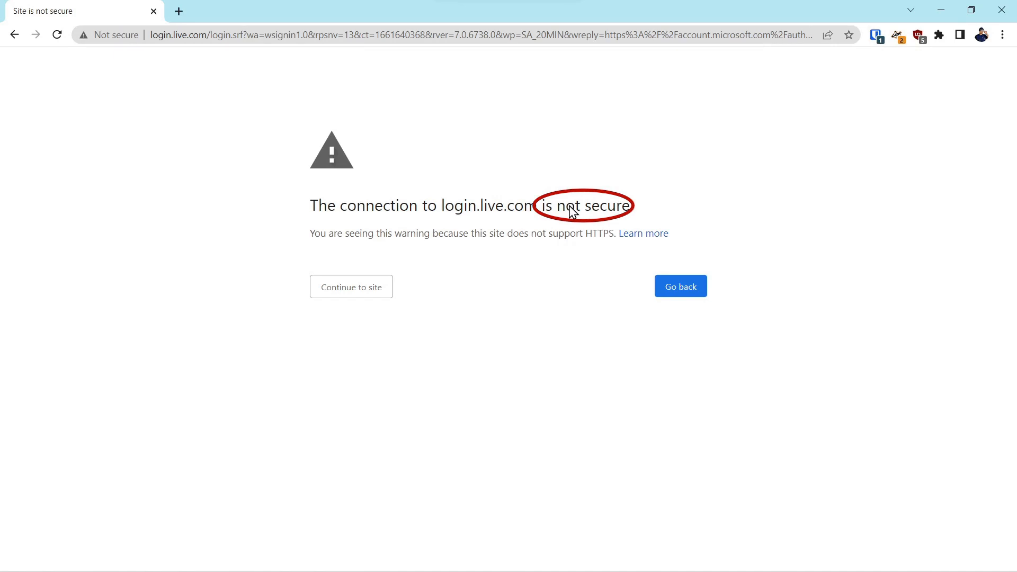
mouse_move(53, 91)
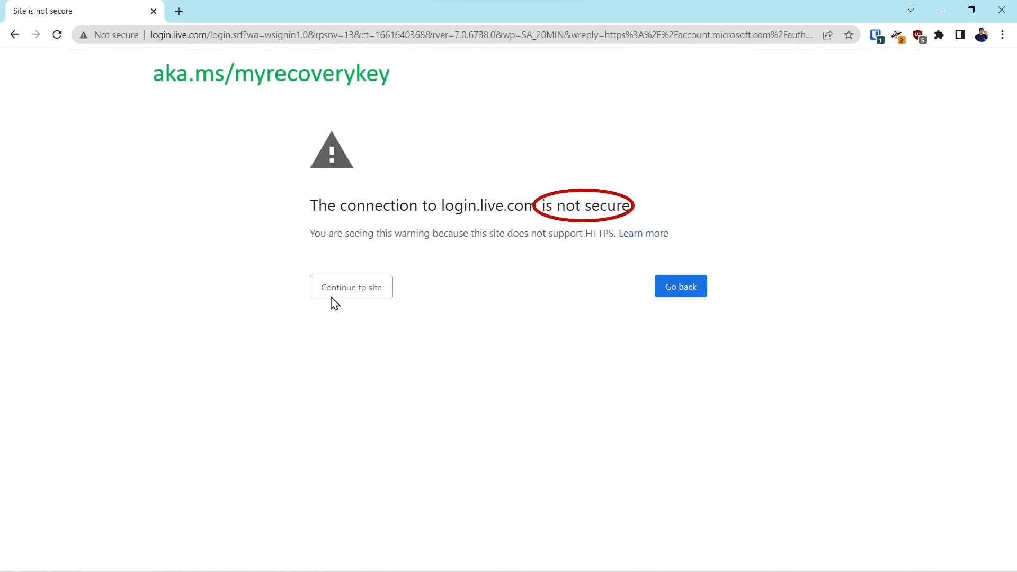
Step: Continue past the warning and submit the security key PIN to list DESKTOP-RSNP9CT's recovery key
left_click(351, 287)
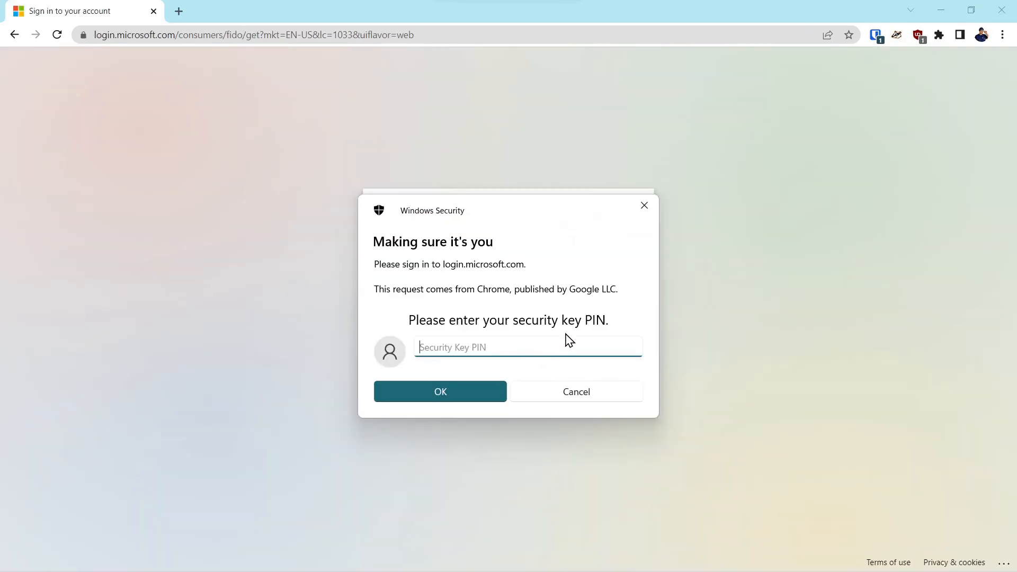
mouse_move(703, 352)
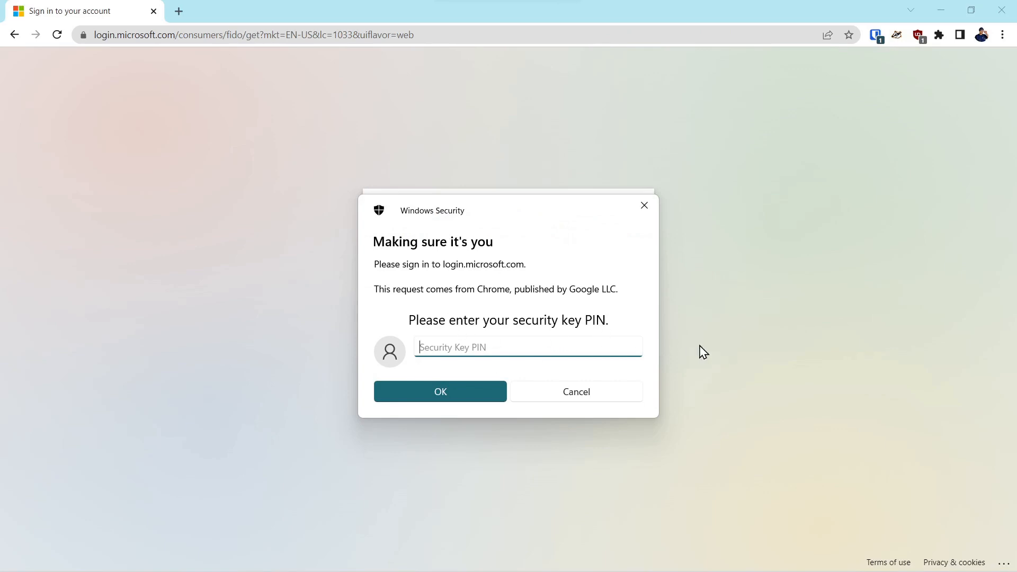
mouse_move(713, 350)
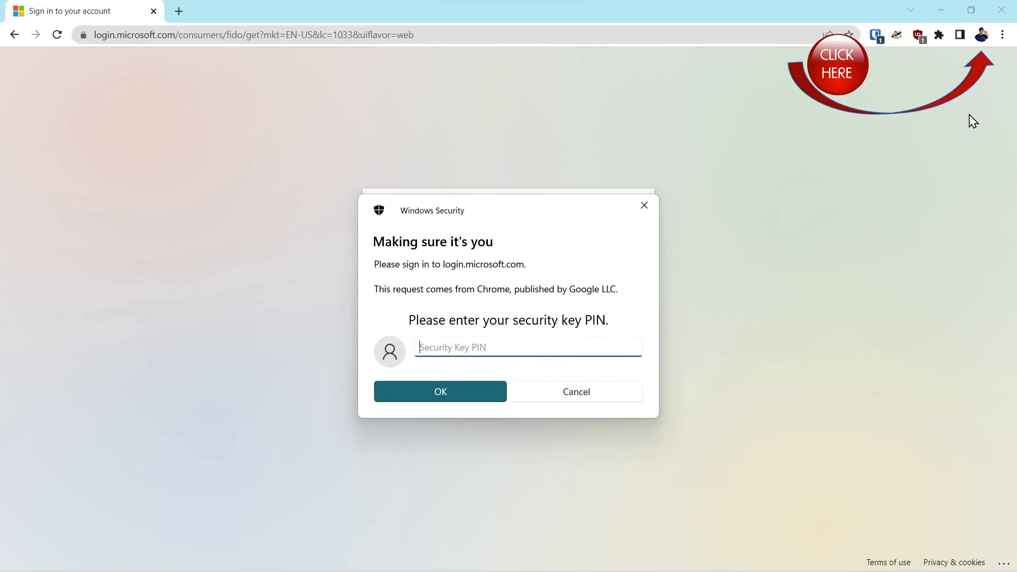
mouse_move(964, 49)
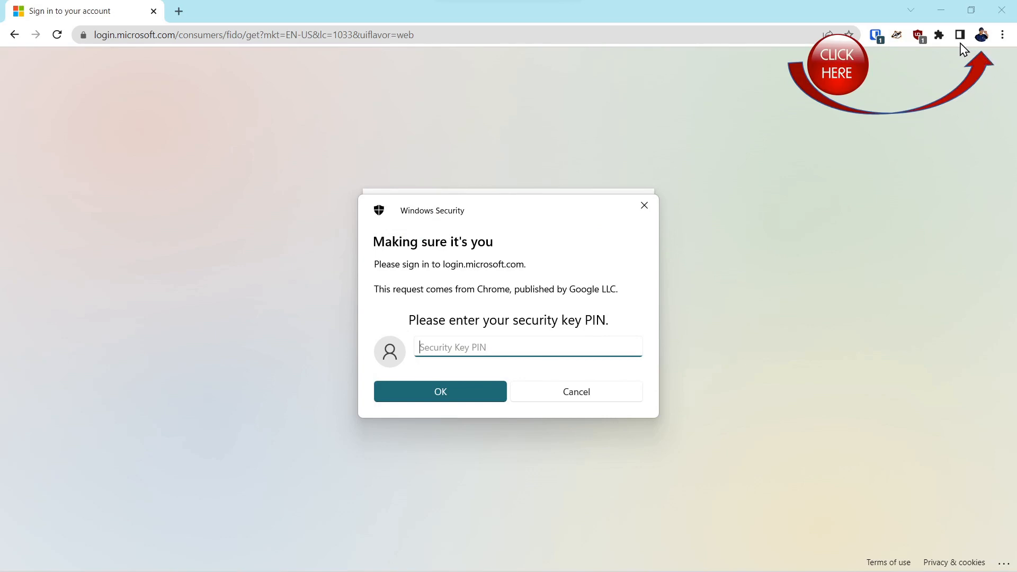
mouse_move(314, 352)
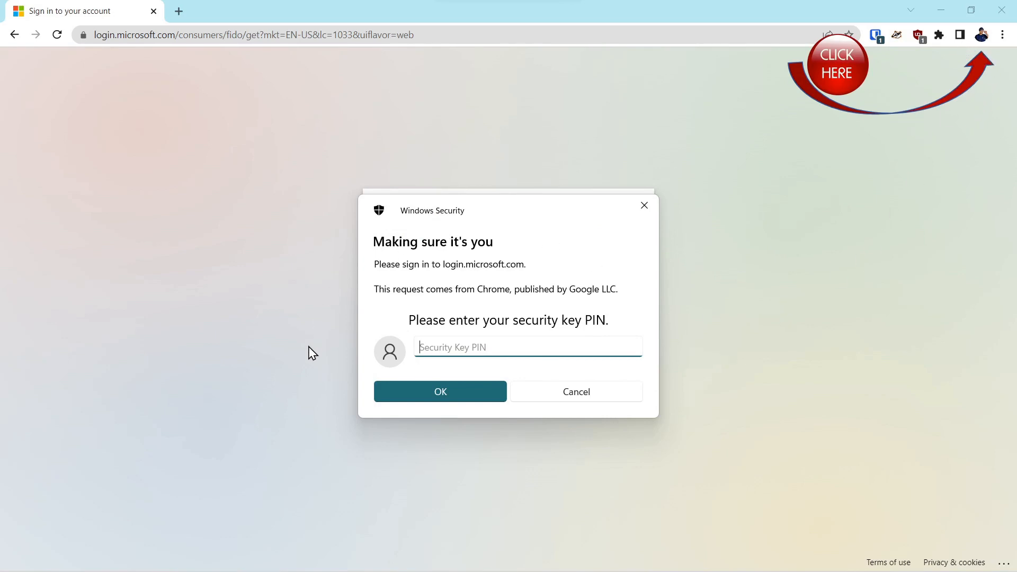
mouse_move(282, 411)
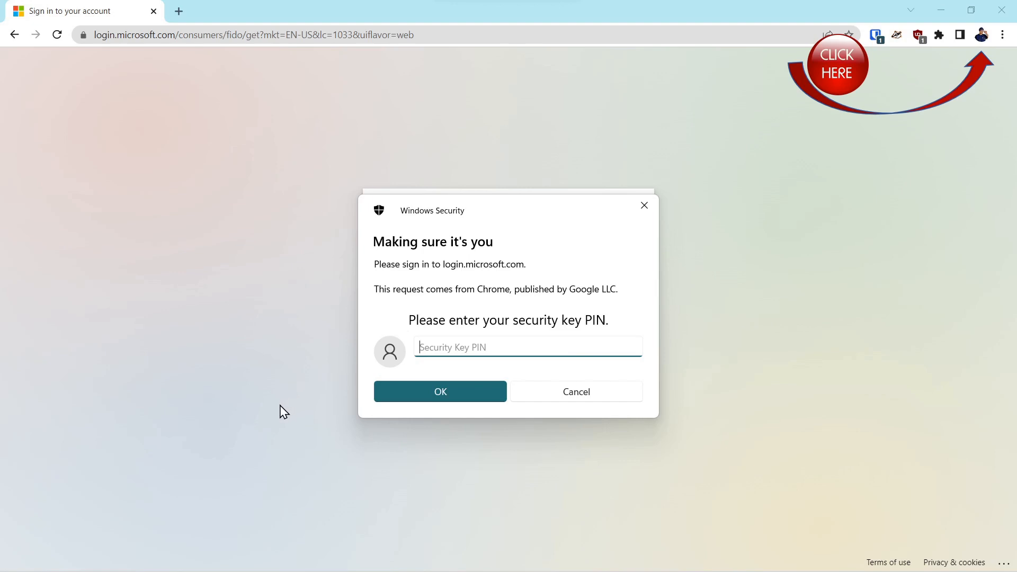
mouse_move(356, 489)
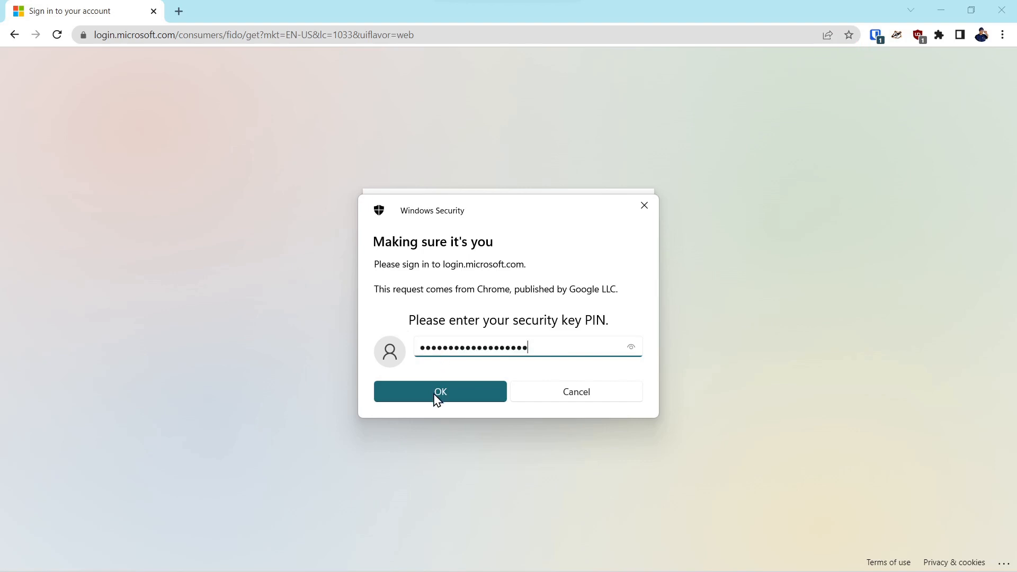
left_click(440, 391)
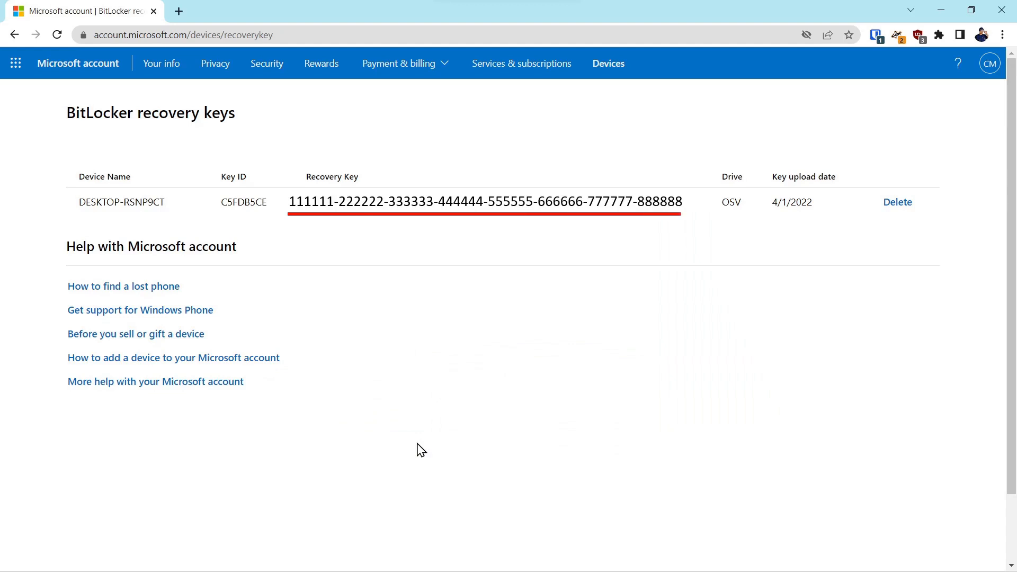
mouse_move(419, 445)
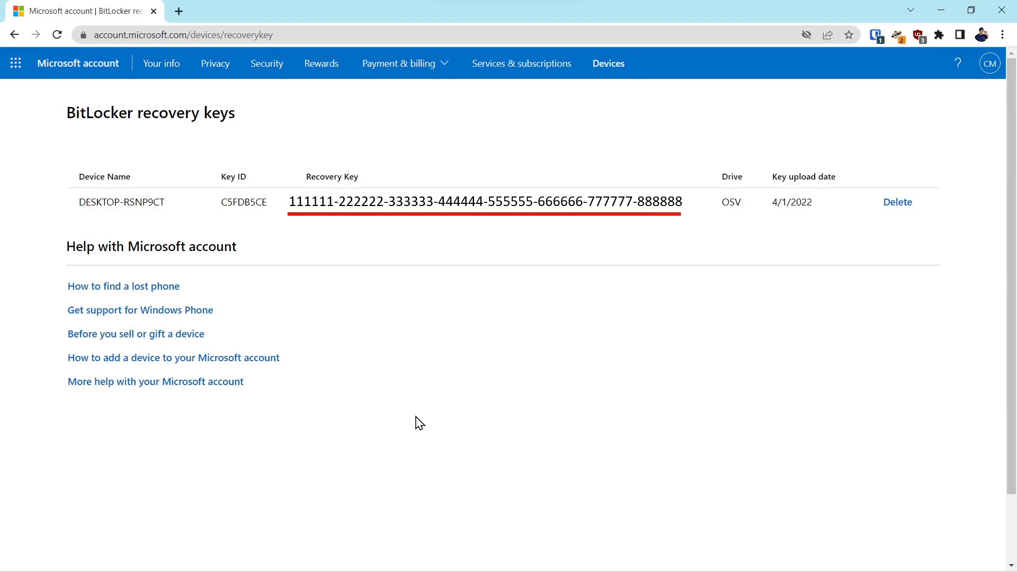
mouse_move(418, 419)
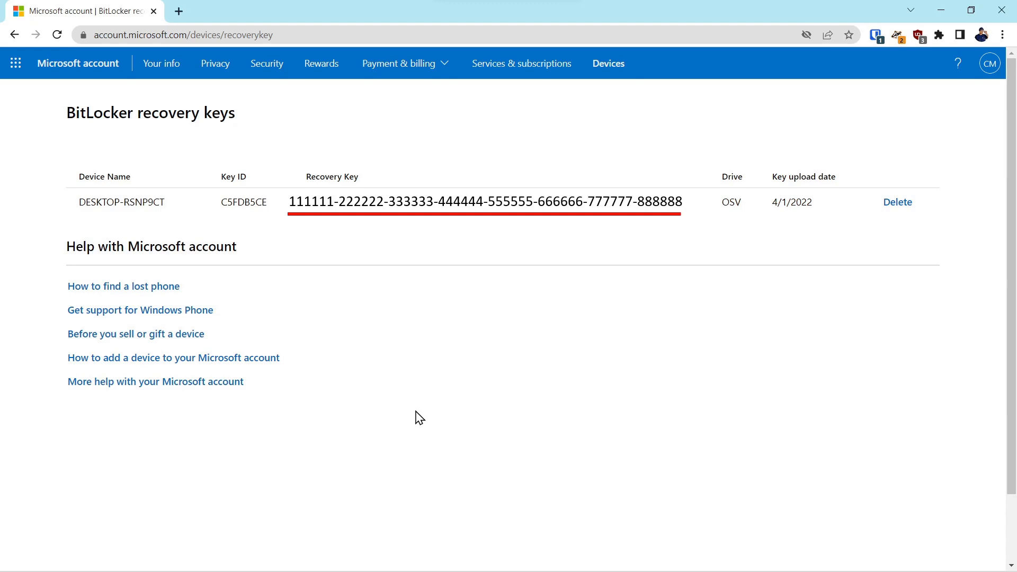
mouse_move(421, 407)
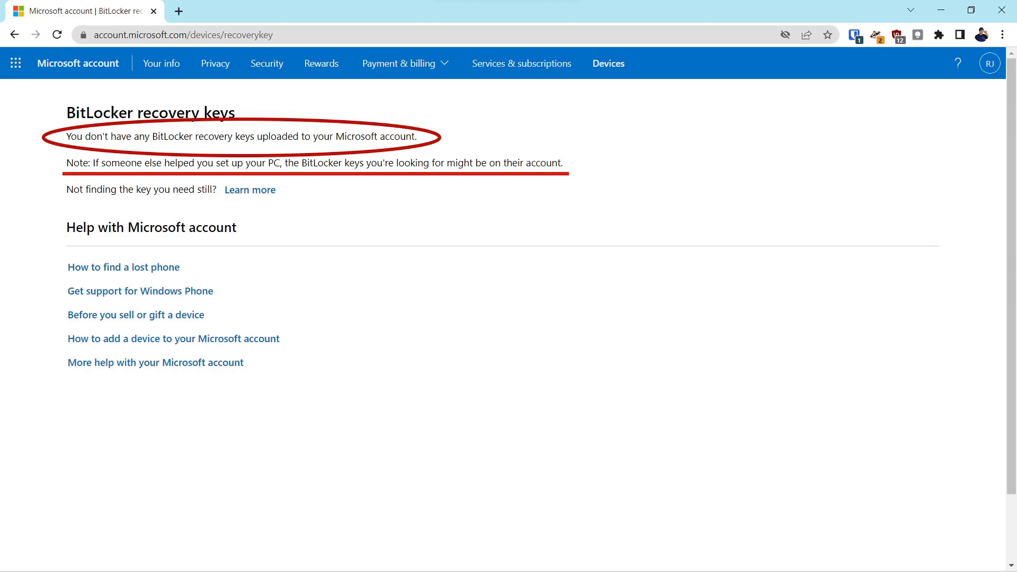
mouse_move(357, 253)
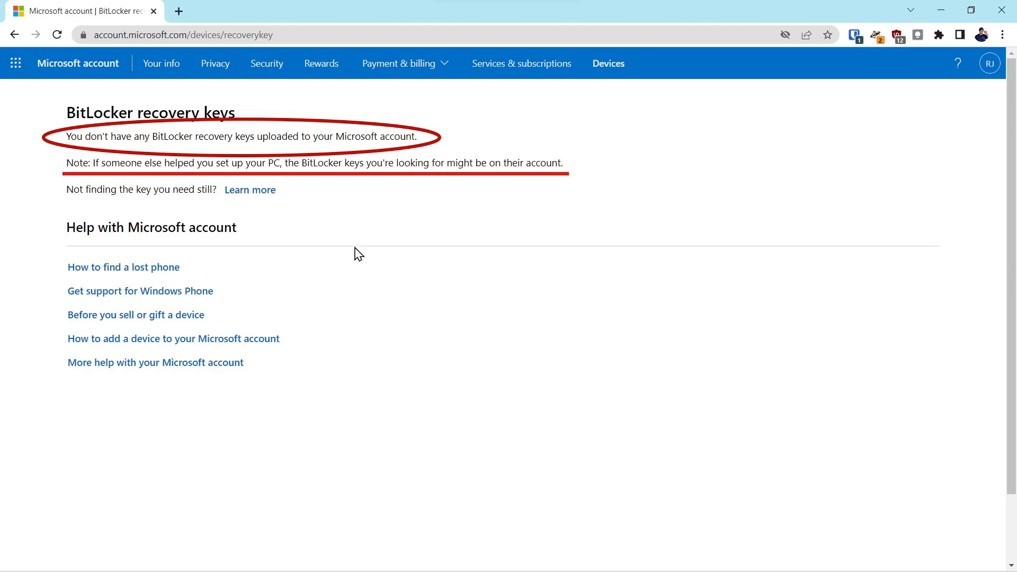
mouse_move(532, 202)
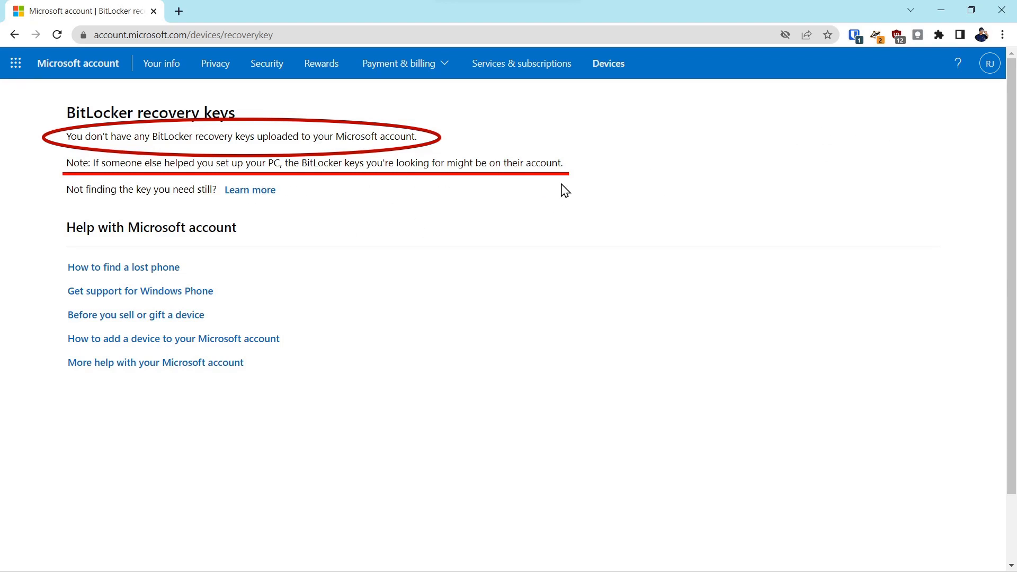
mouse_move(913, 172)
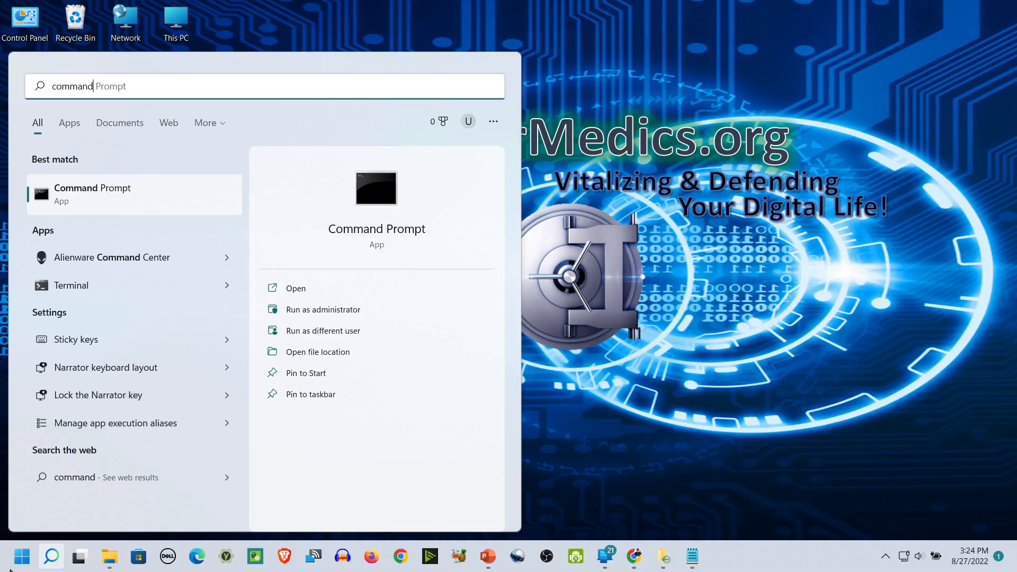
mouse_move(64, 210)
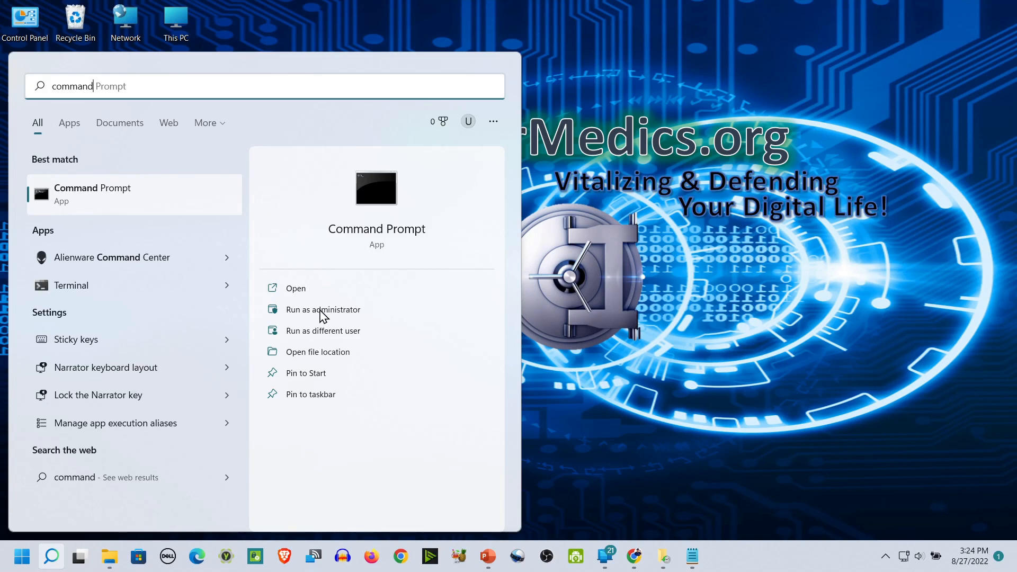
Step: Enter manage-bde -protectors -get c: in an administrator Command Prompt
left_click(322, 309)
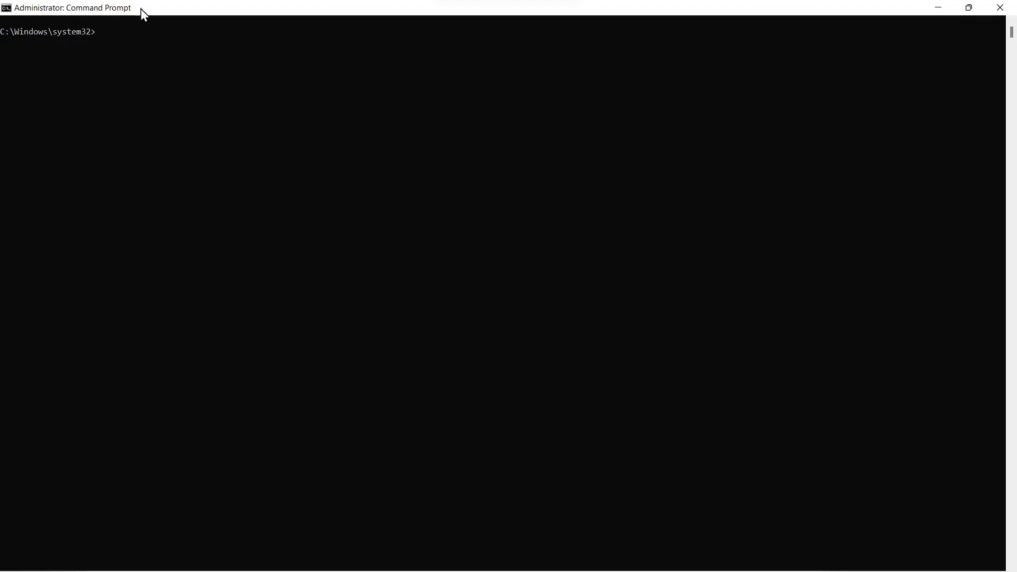
mouse_move(101, 42)
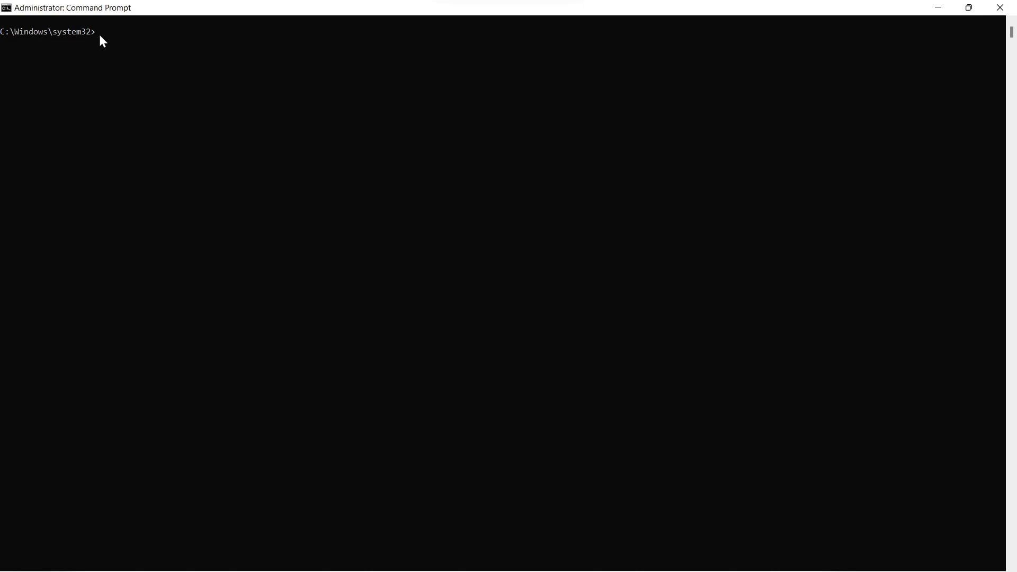
type("manage-bde -protectors -get c:")
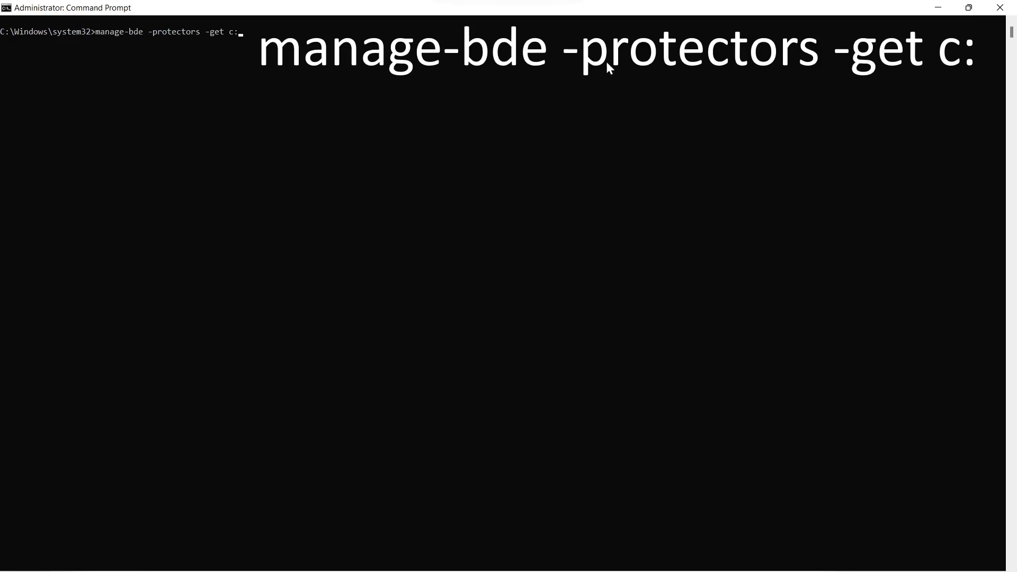
mouse_move(94, 70)
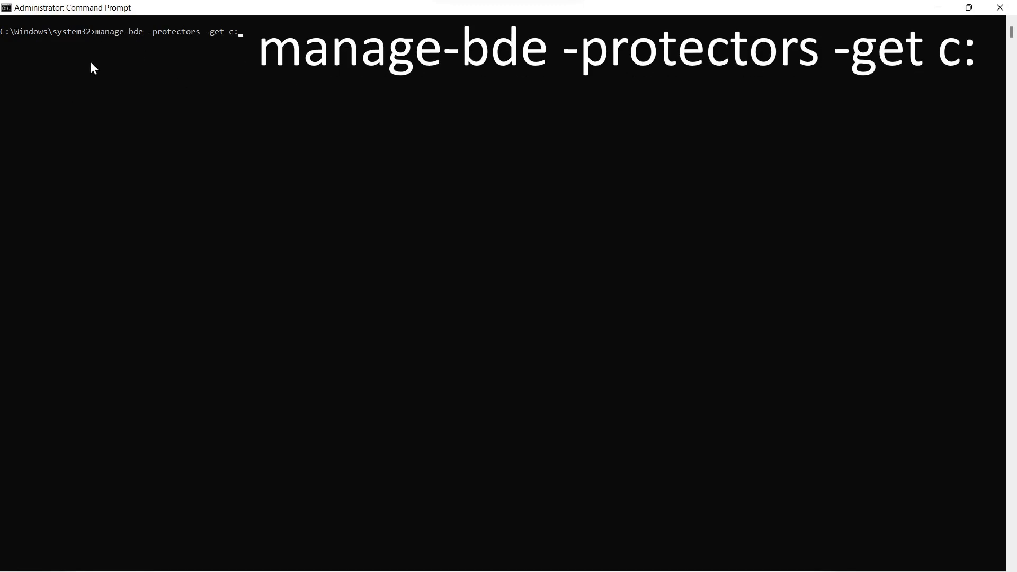
mouse_move(174, 43)
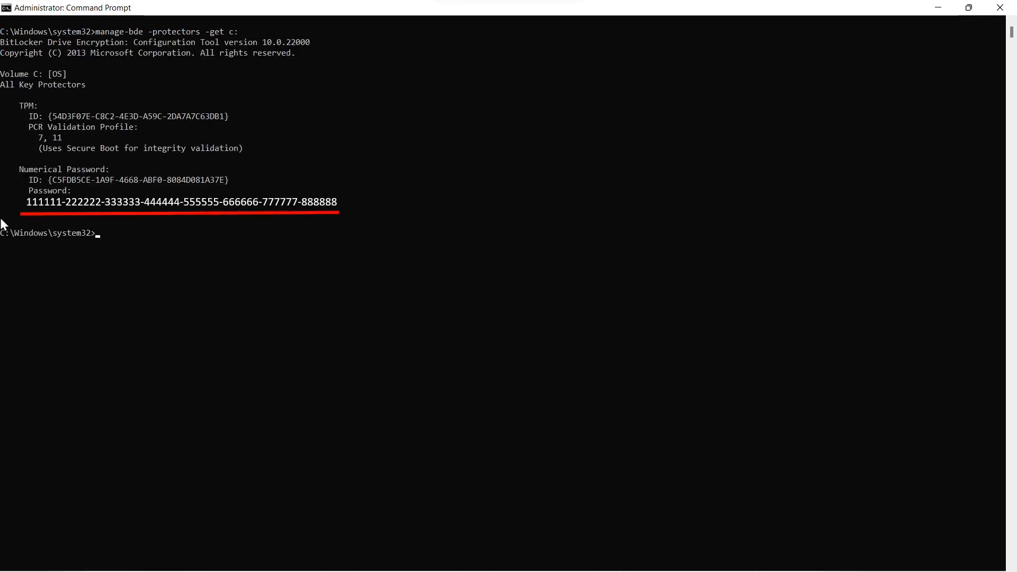
mouse_move(338, 221)
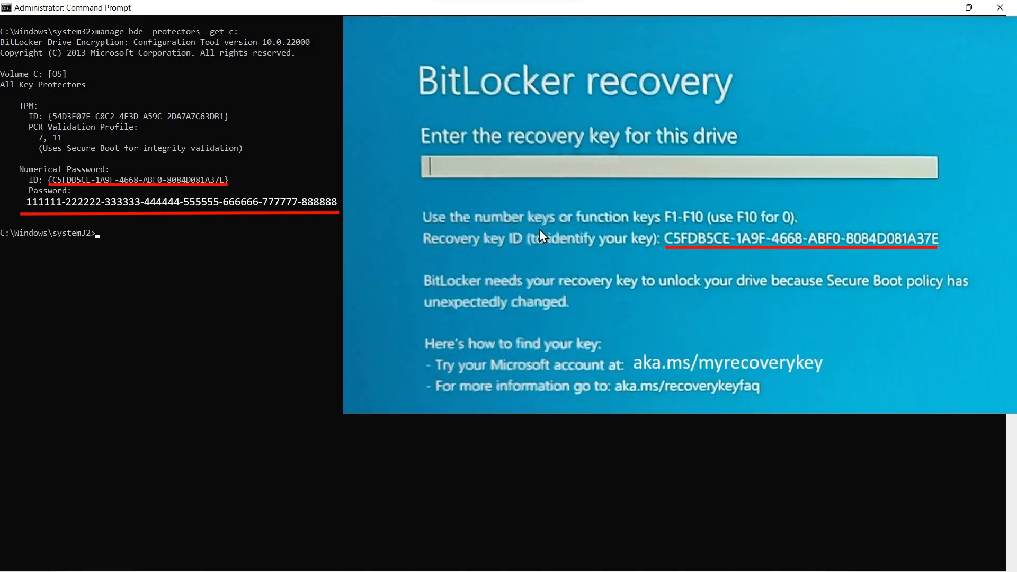
mouse_move(113, 215)
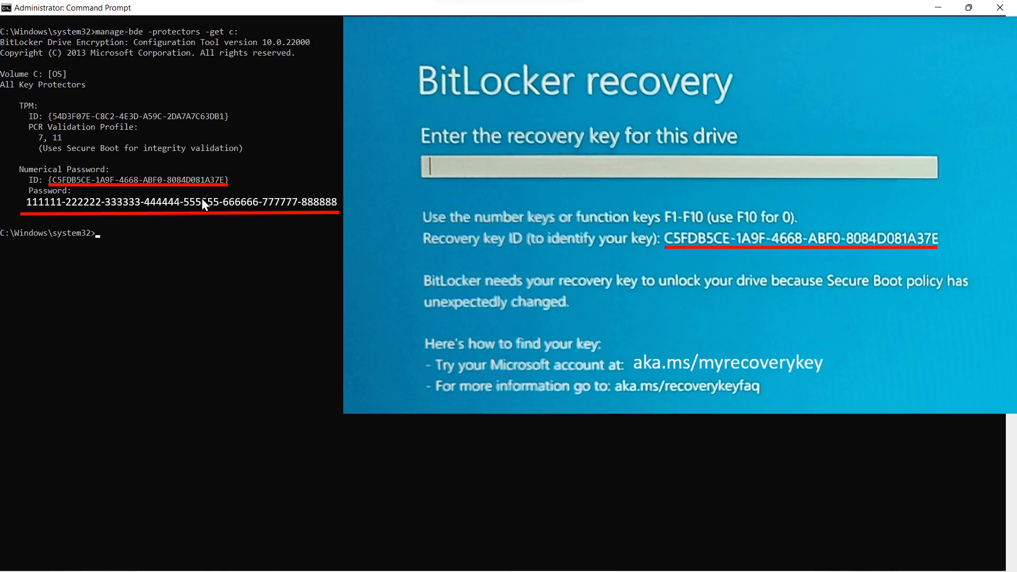
mouse_move(883, 252)
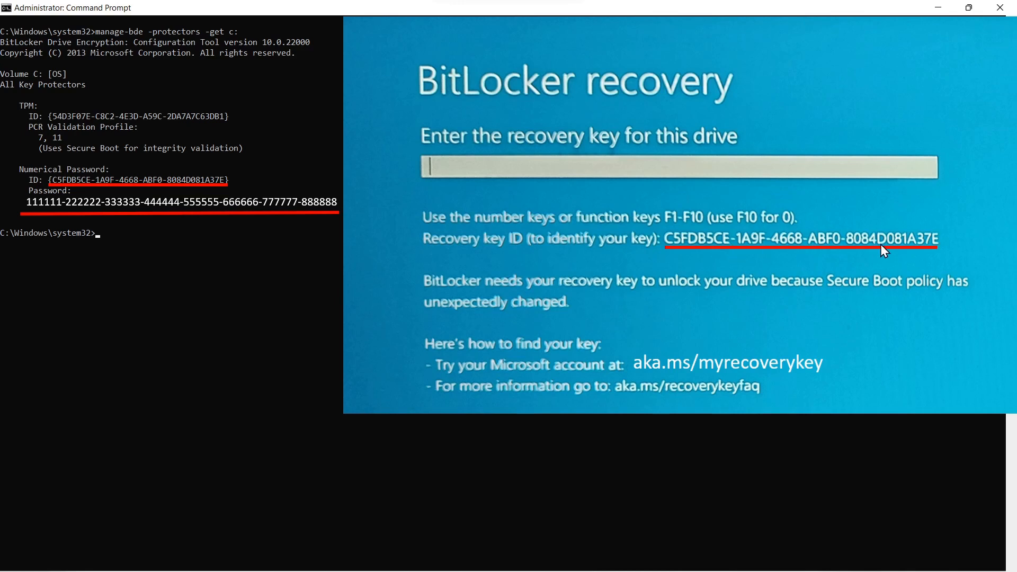
mouse_move(708, 244)
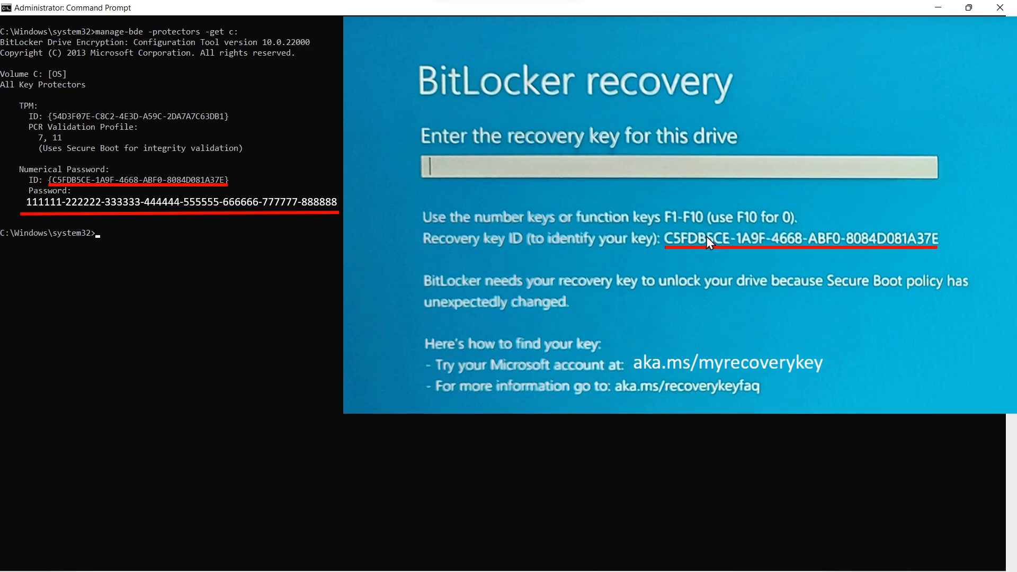
mouse_move(170, 218)
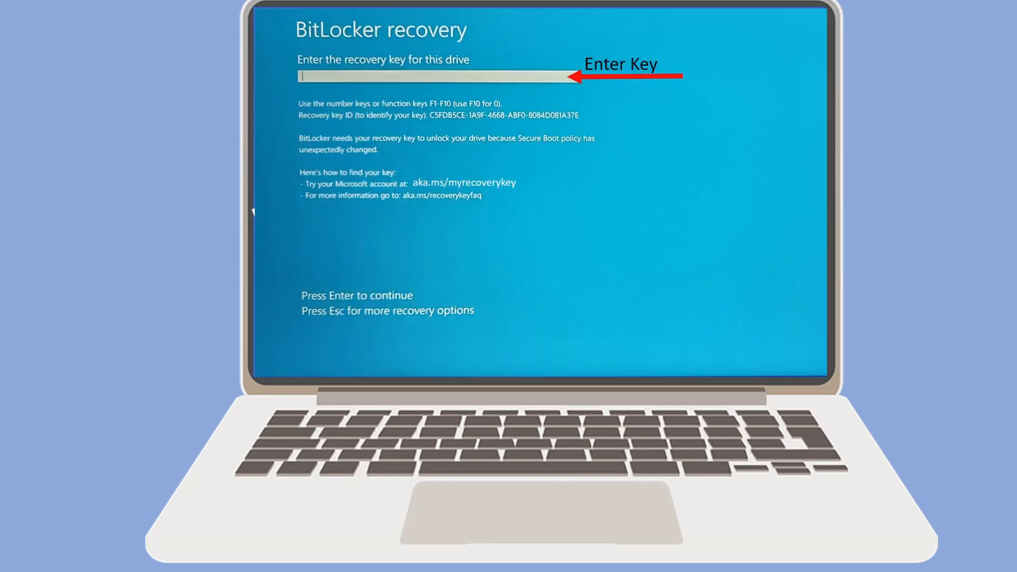
type("111111-222222-333333-444444-555555-666666-777777-888888")
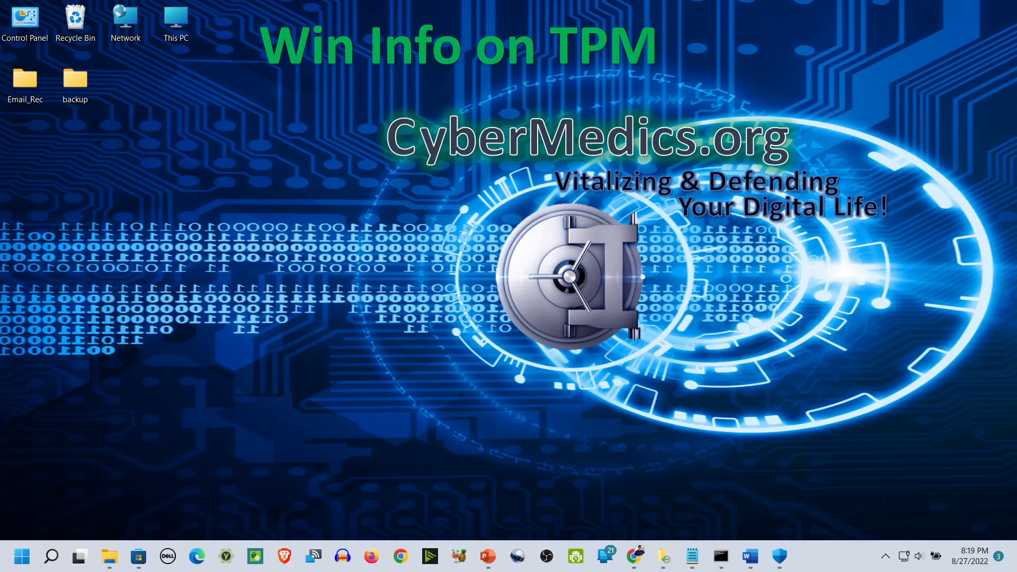
mouse_move(6, 455)
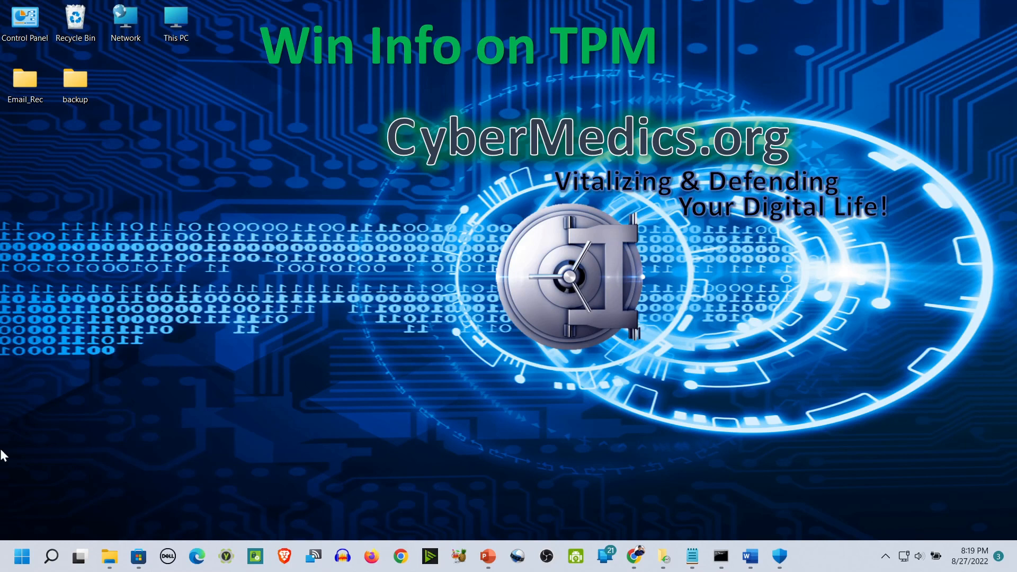
Step: Search Start for Device security and show TPM and Secure Boot status in Windows Security
type("d")
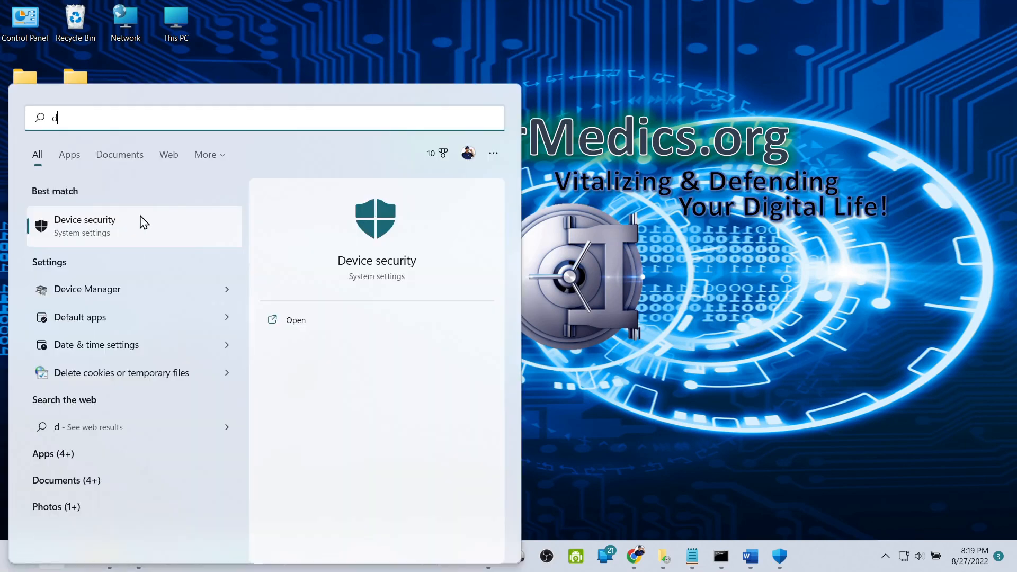
mouse_move(107, 233)
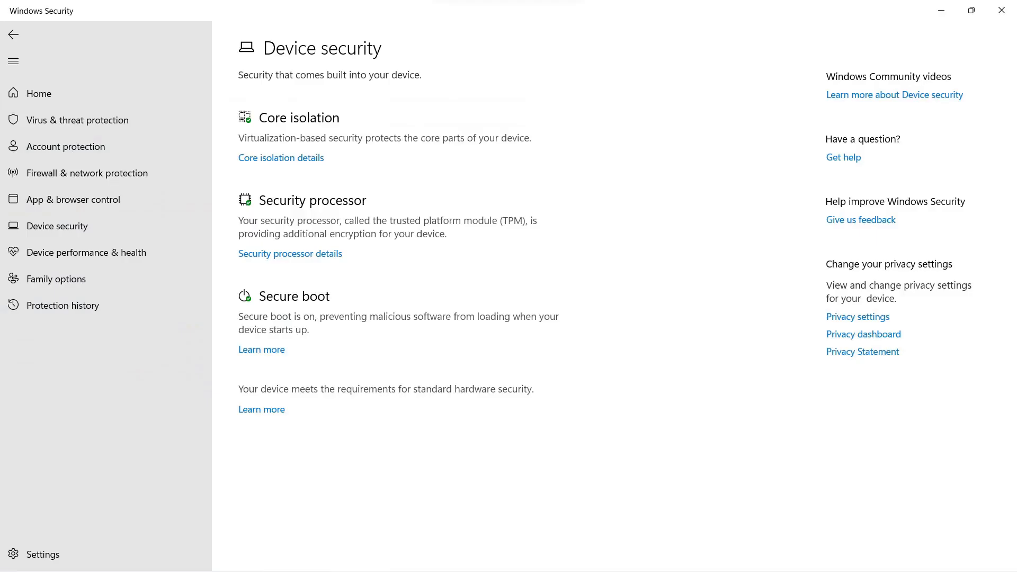
mouse_move(308, 215)
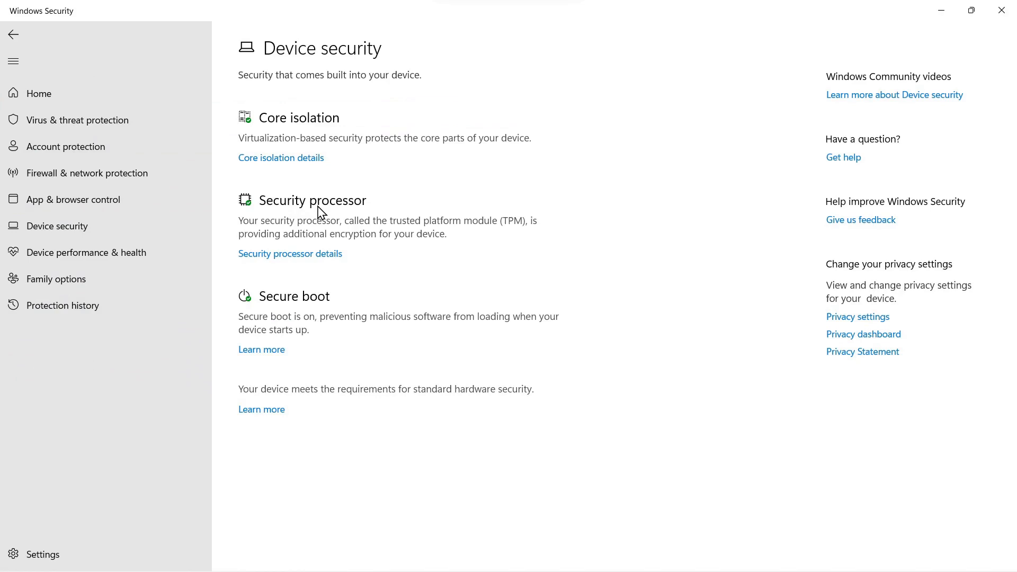
left_click(291, 253)
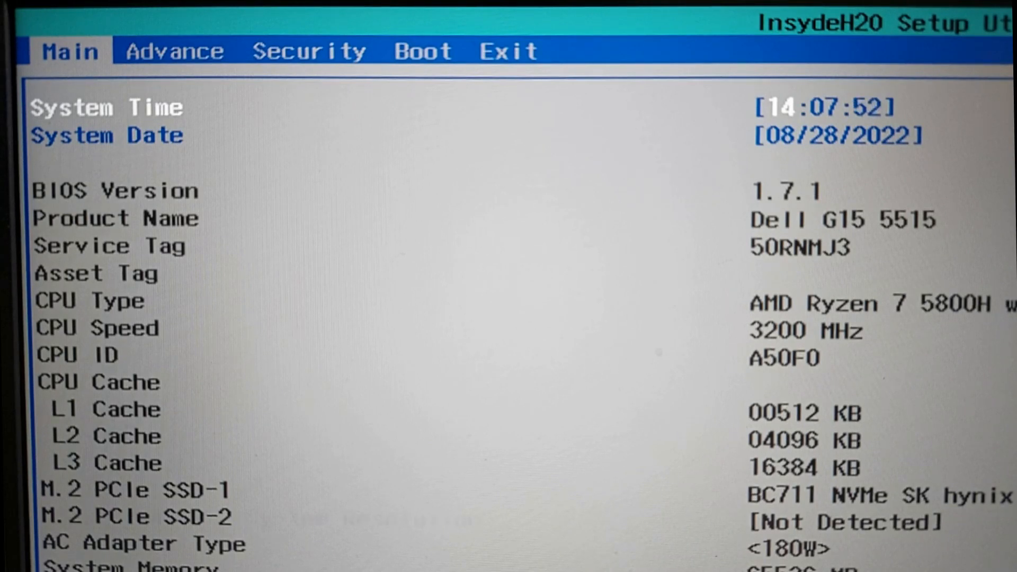
Step: Move to the Security tab showing Firmware TPM enabled and enter the Secure Boot page
left_click(308, 51)
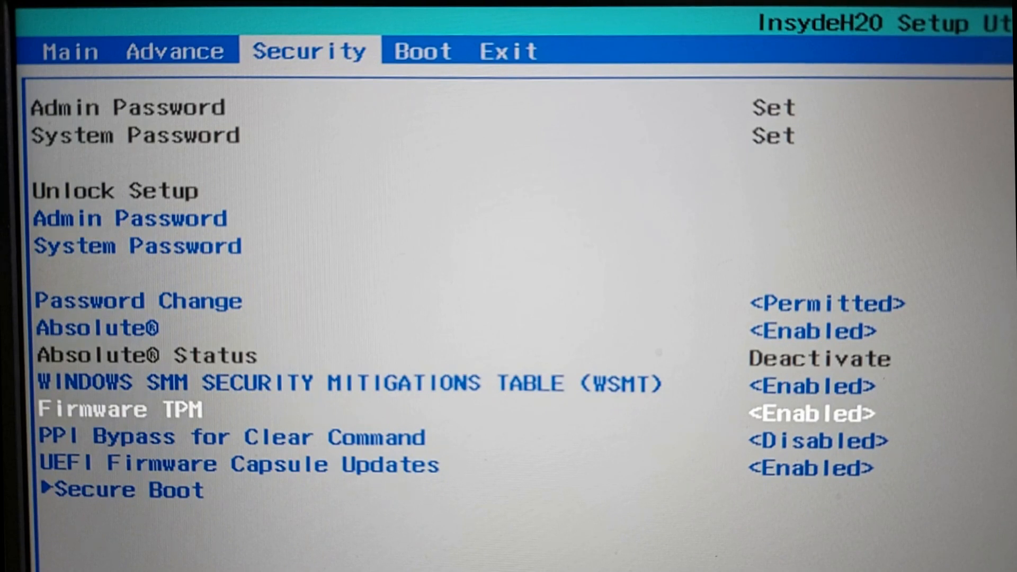
key("Down")
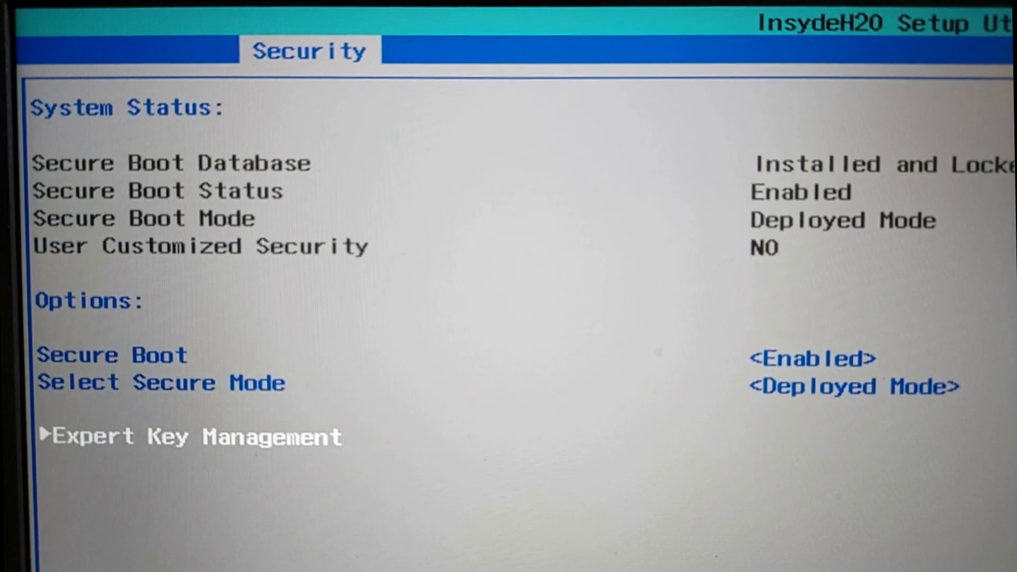
Step: Enter Expert Key Management and move down through the PK, KEK, db and dbx key entries
left_click(188, 435)
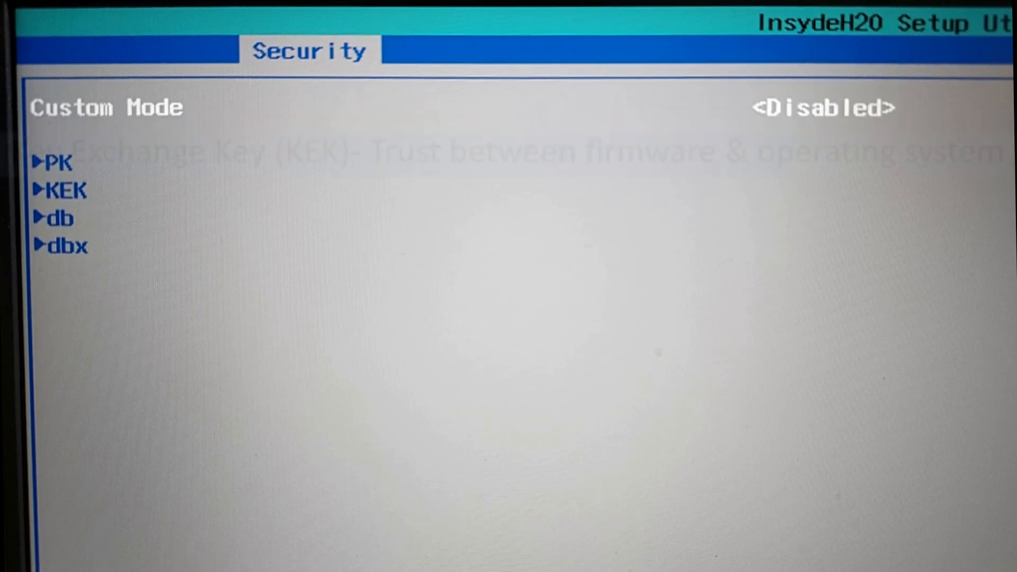
key("Down")
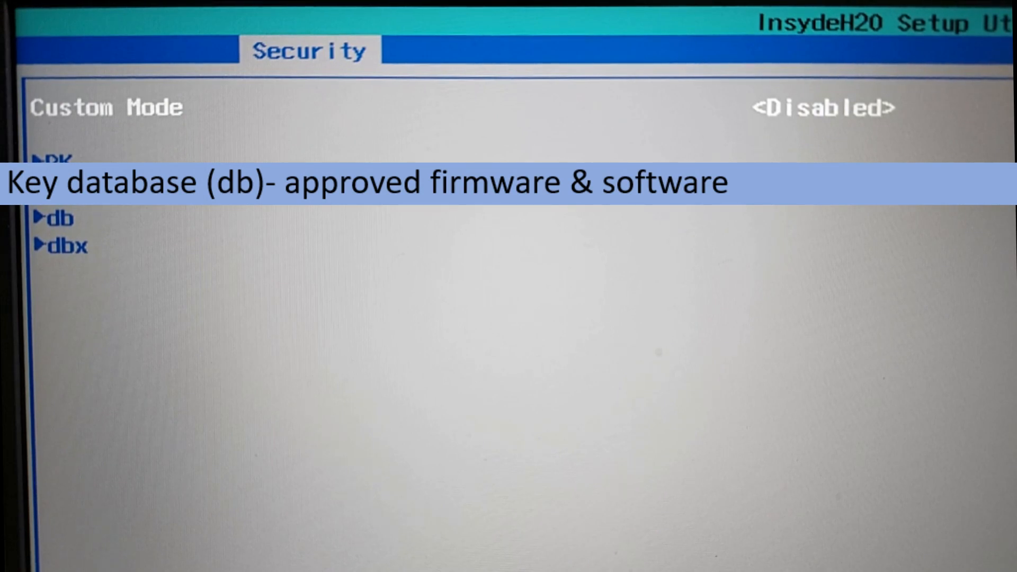
key("Down")
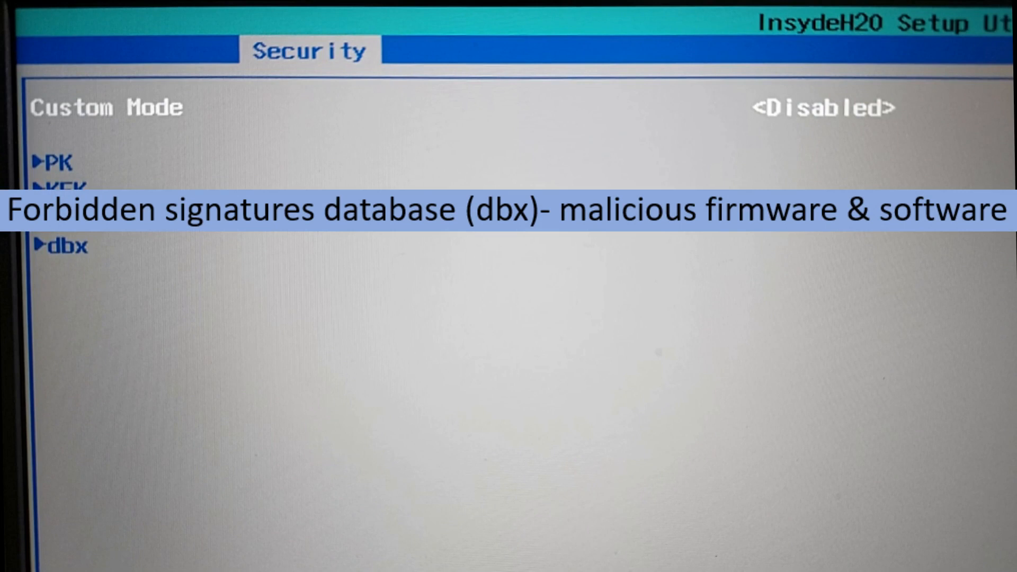